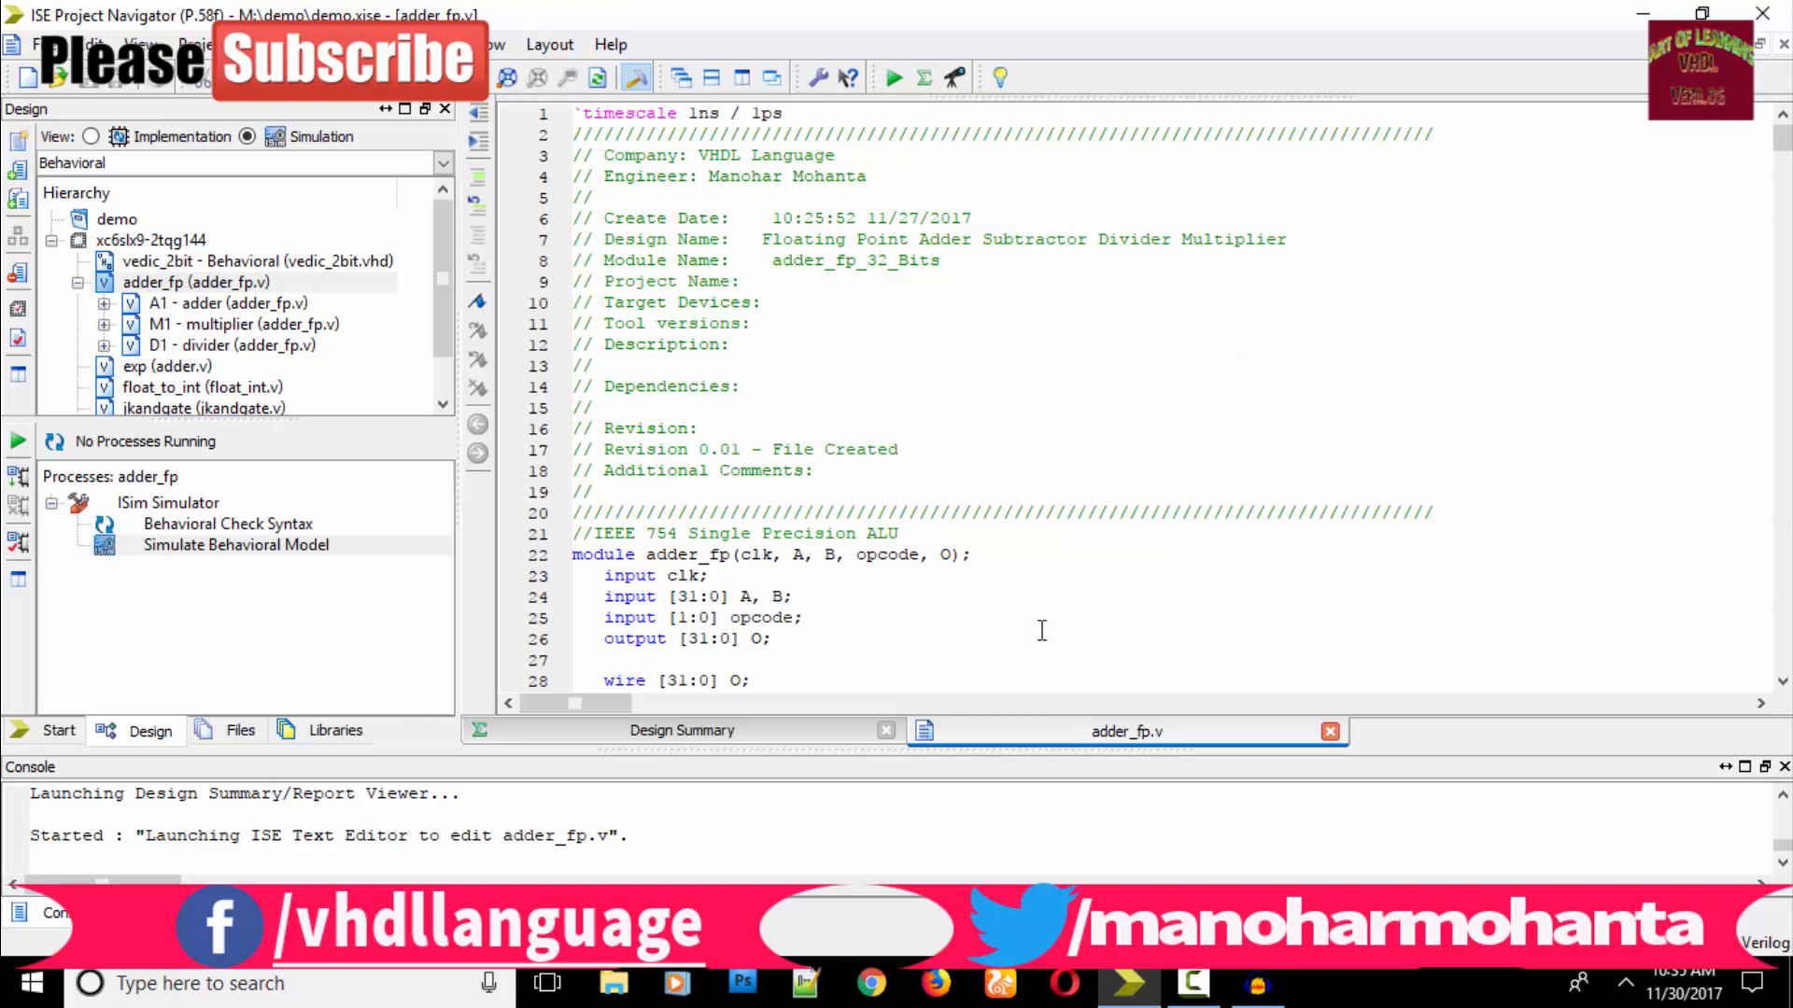
# - Review adder_fp.v and its A1/M1 submodules, then select the top-level adder_fp module for simulation
pyautogui.scroll(-3)
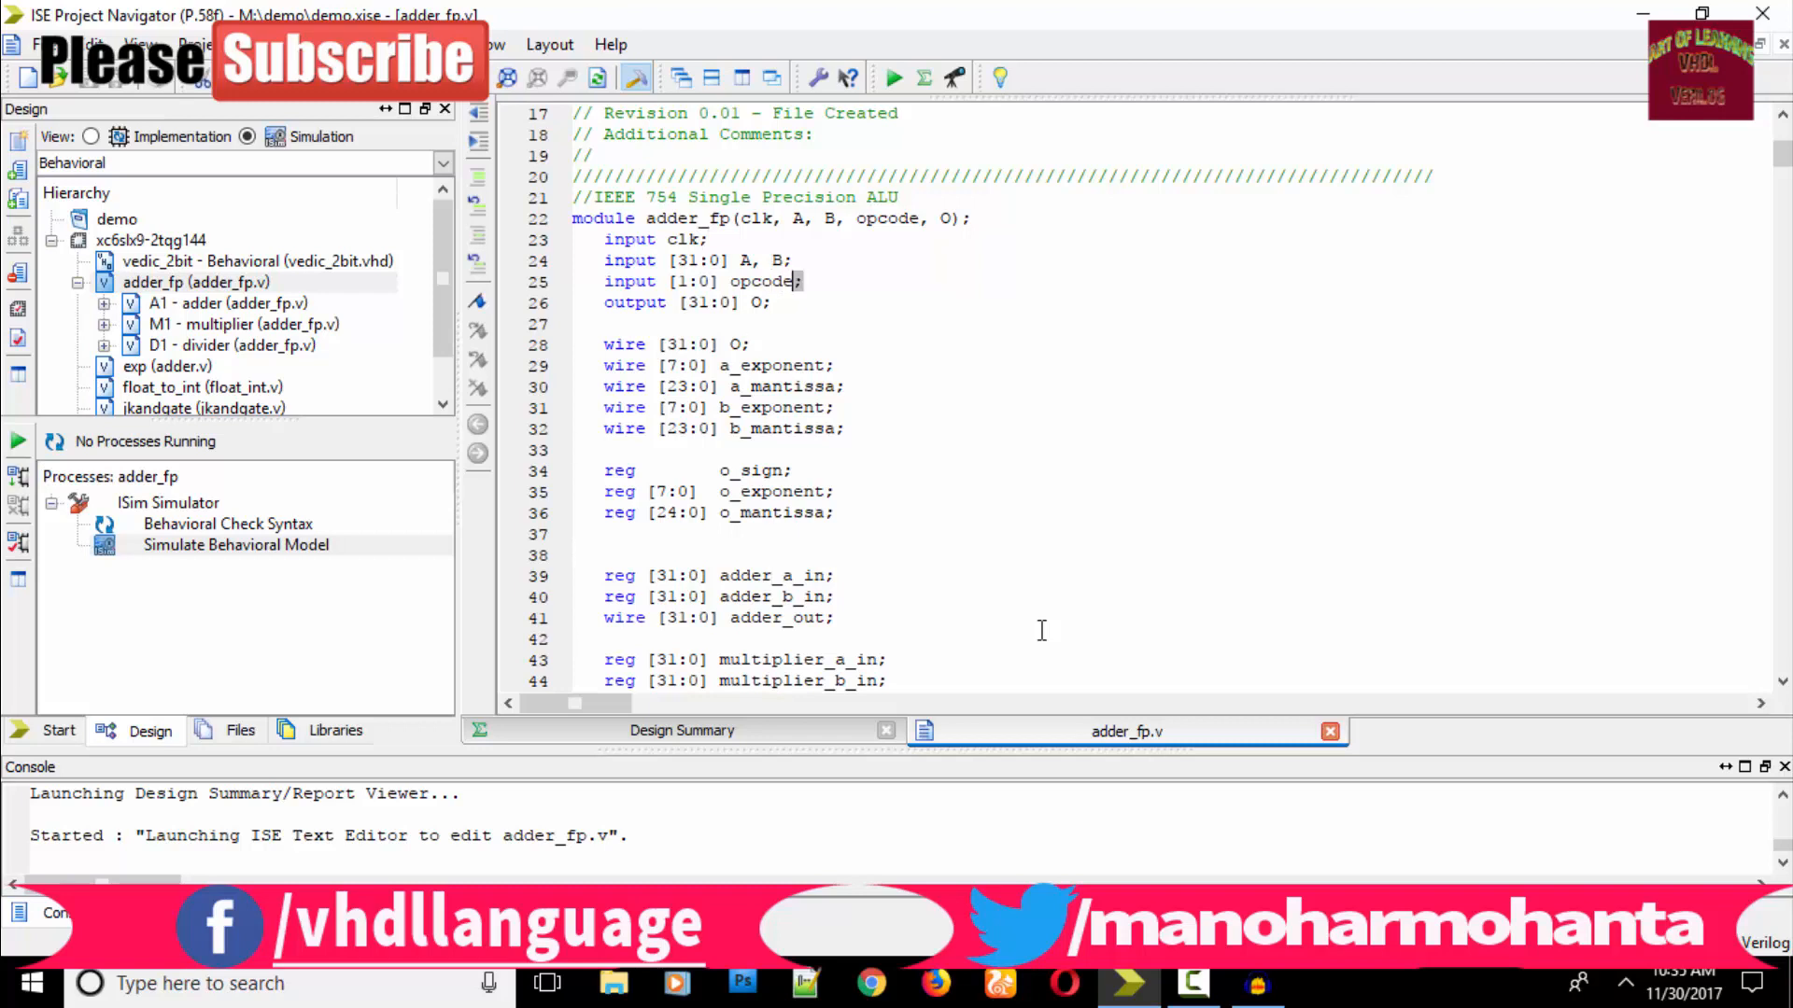
pyautogui.tripleClick(704, 282)
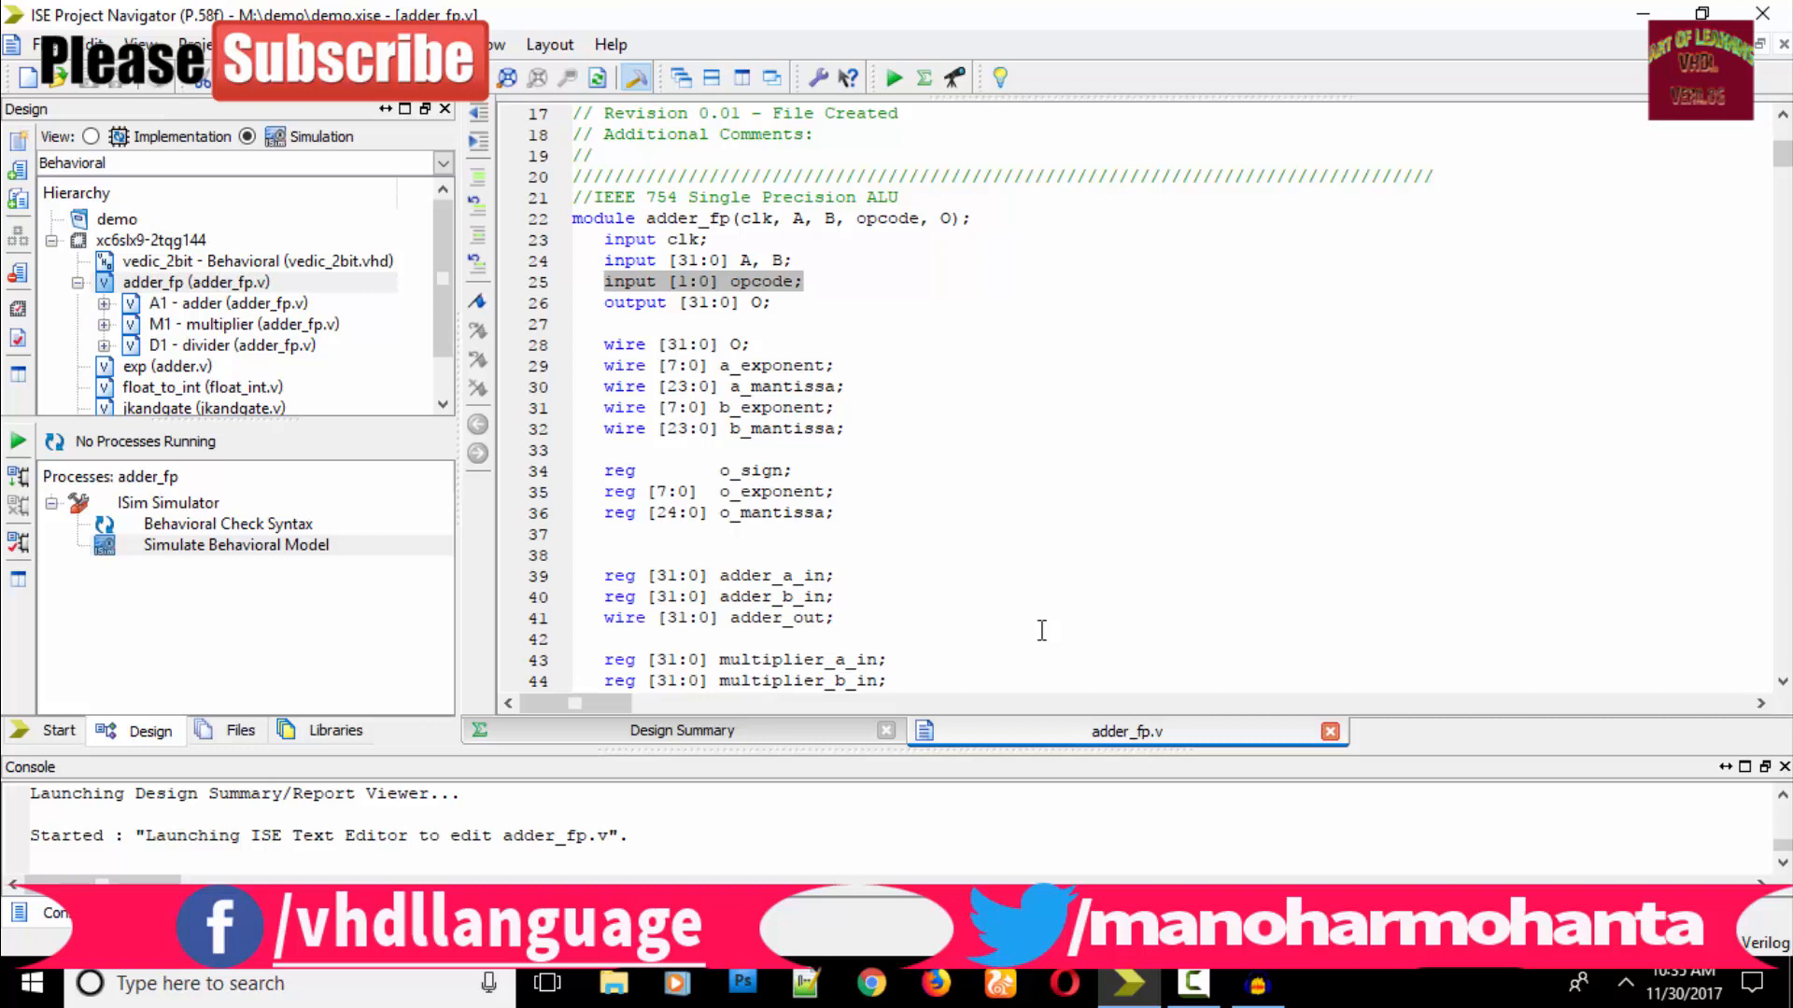
pyautogui.click(243, 323)
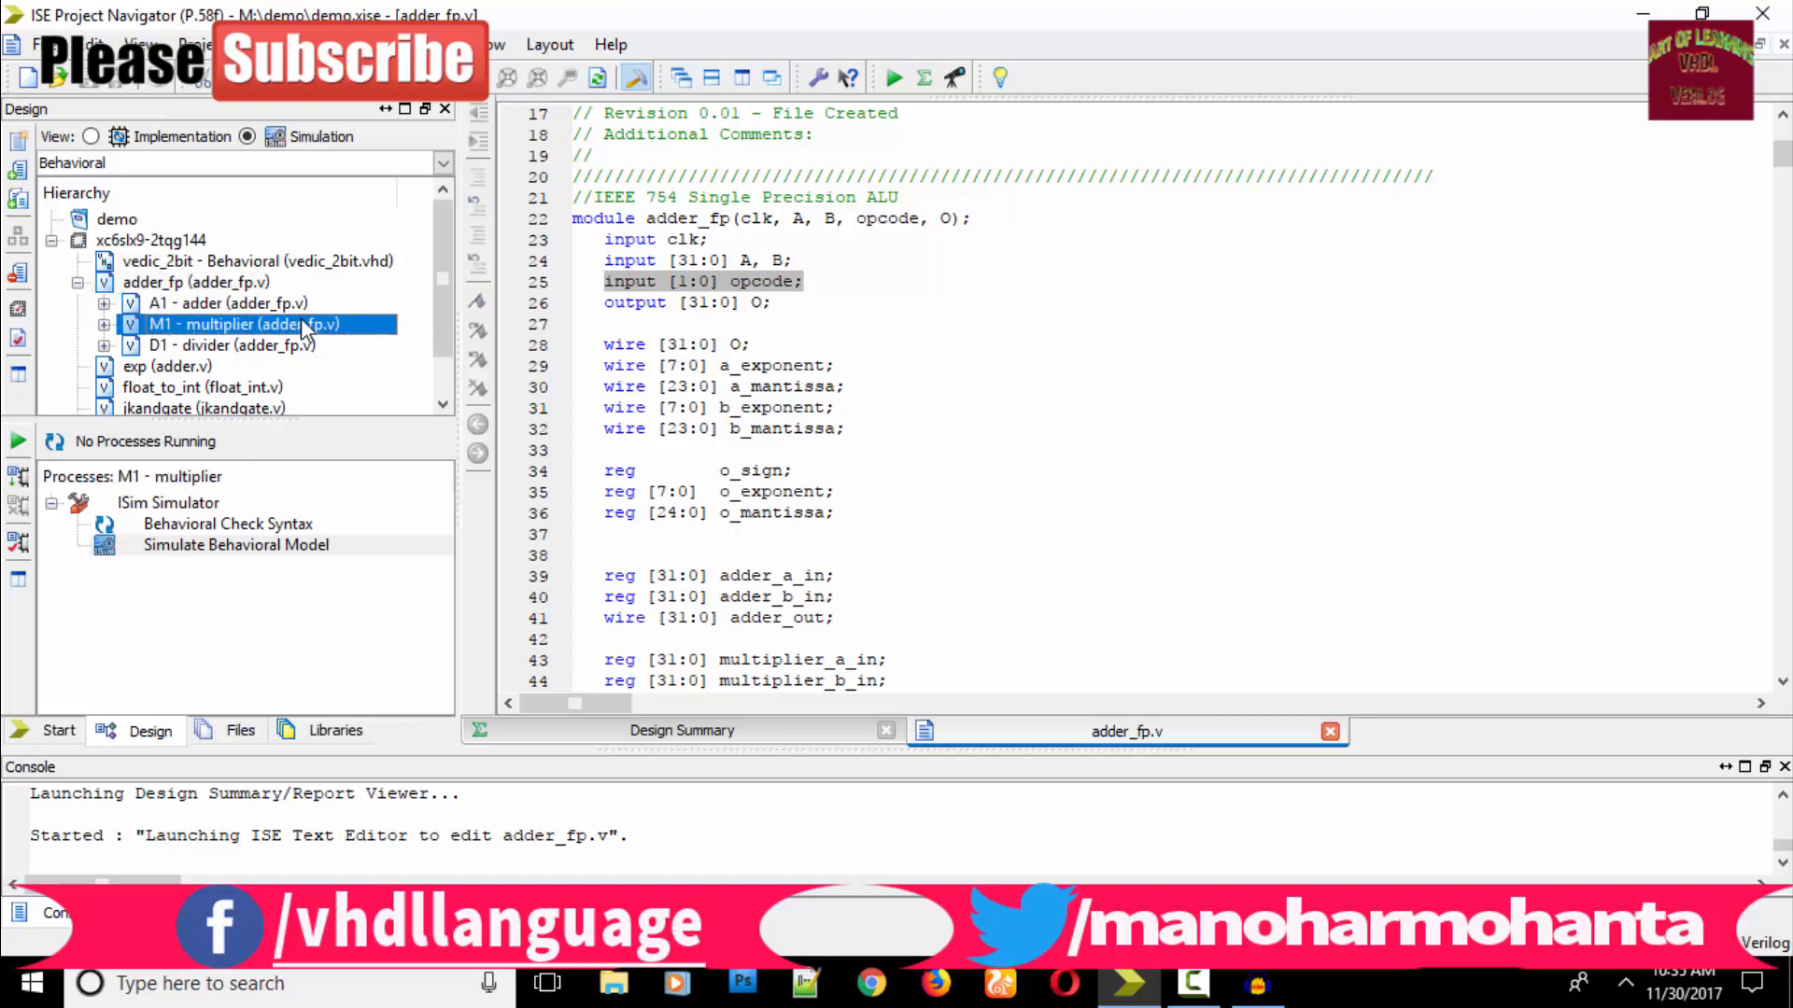
pyautogui.click(226, 302)
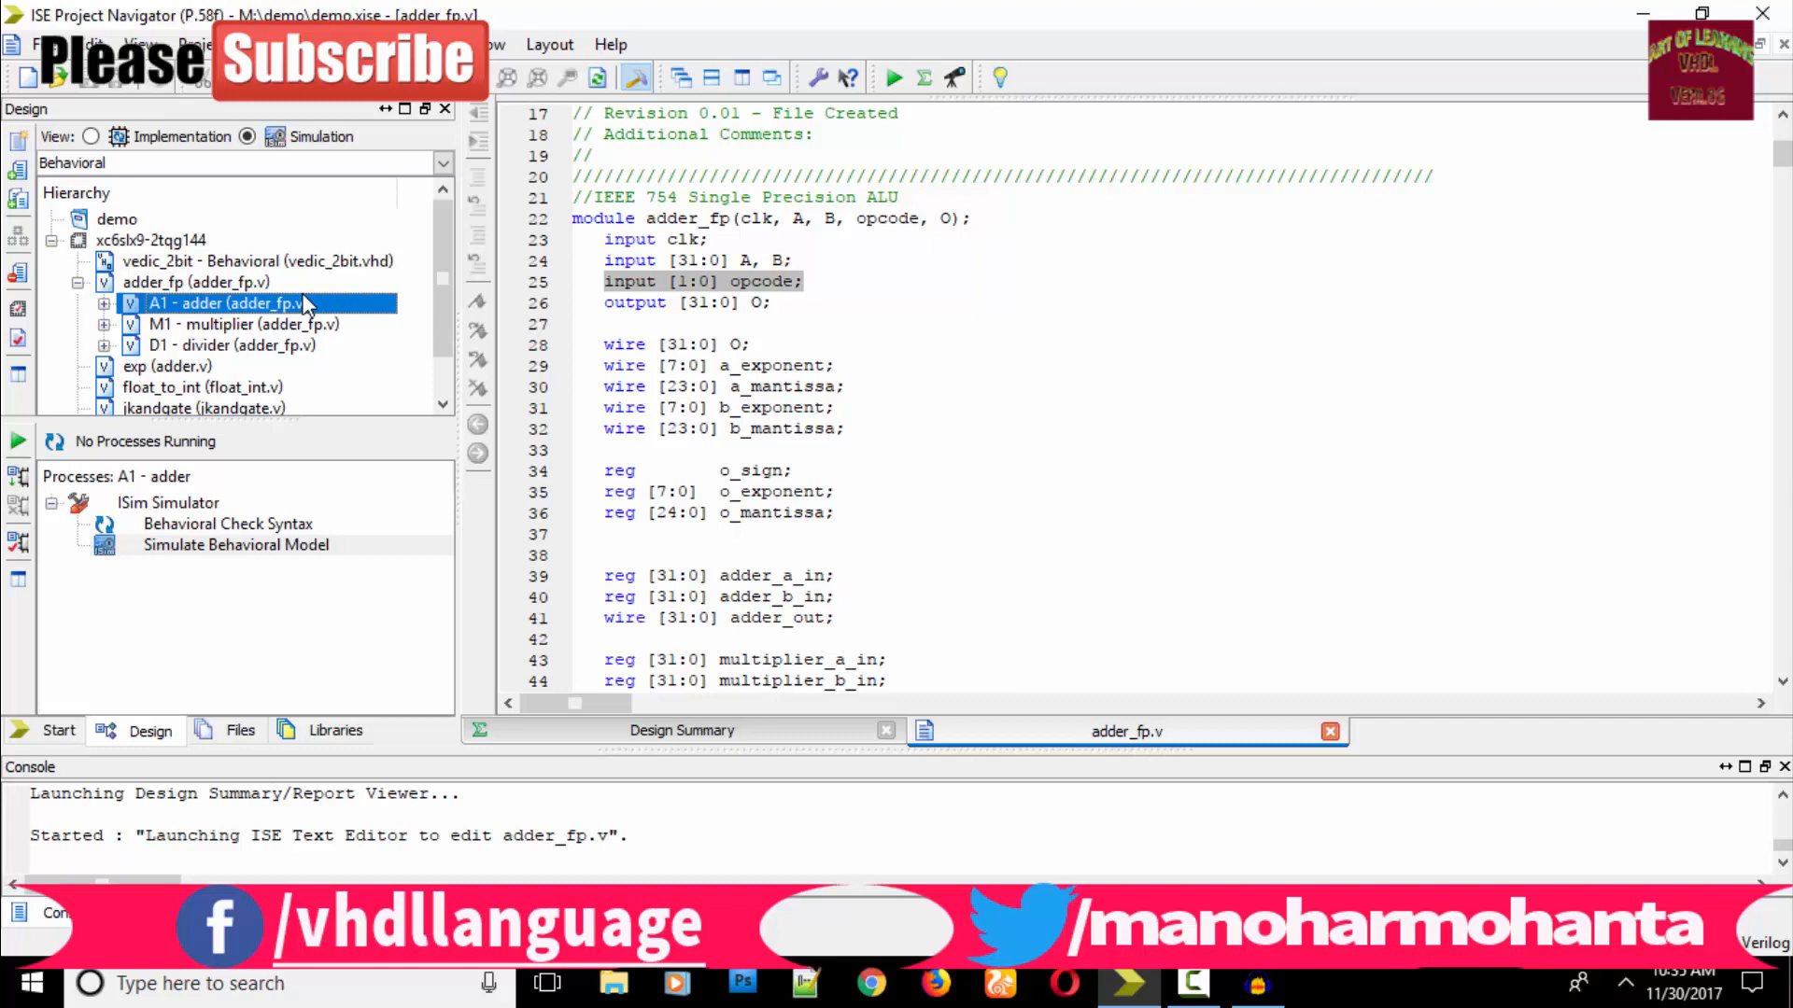
pyautogui.click(243, 325)
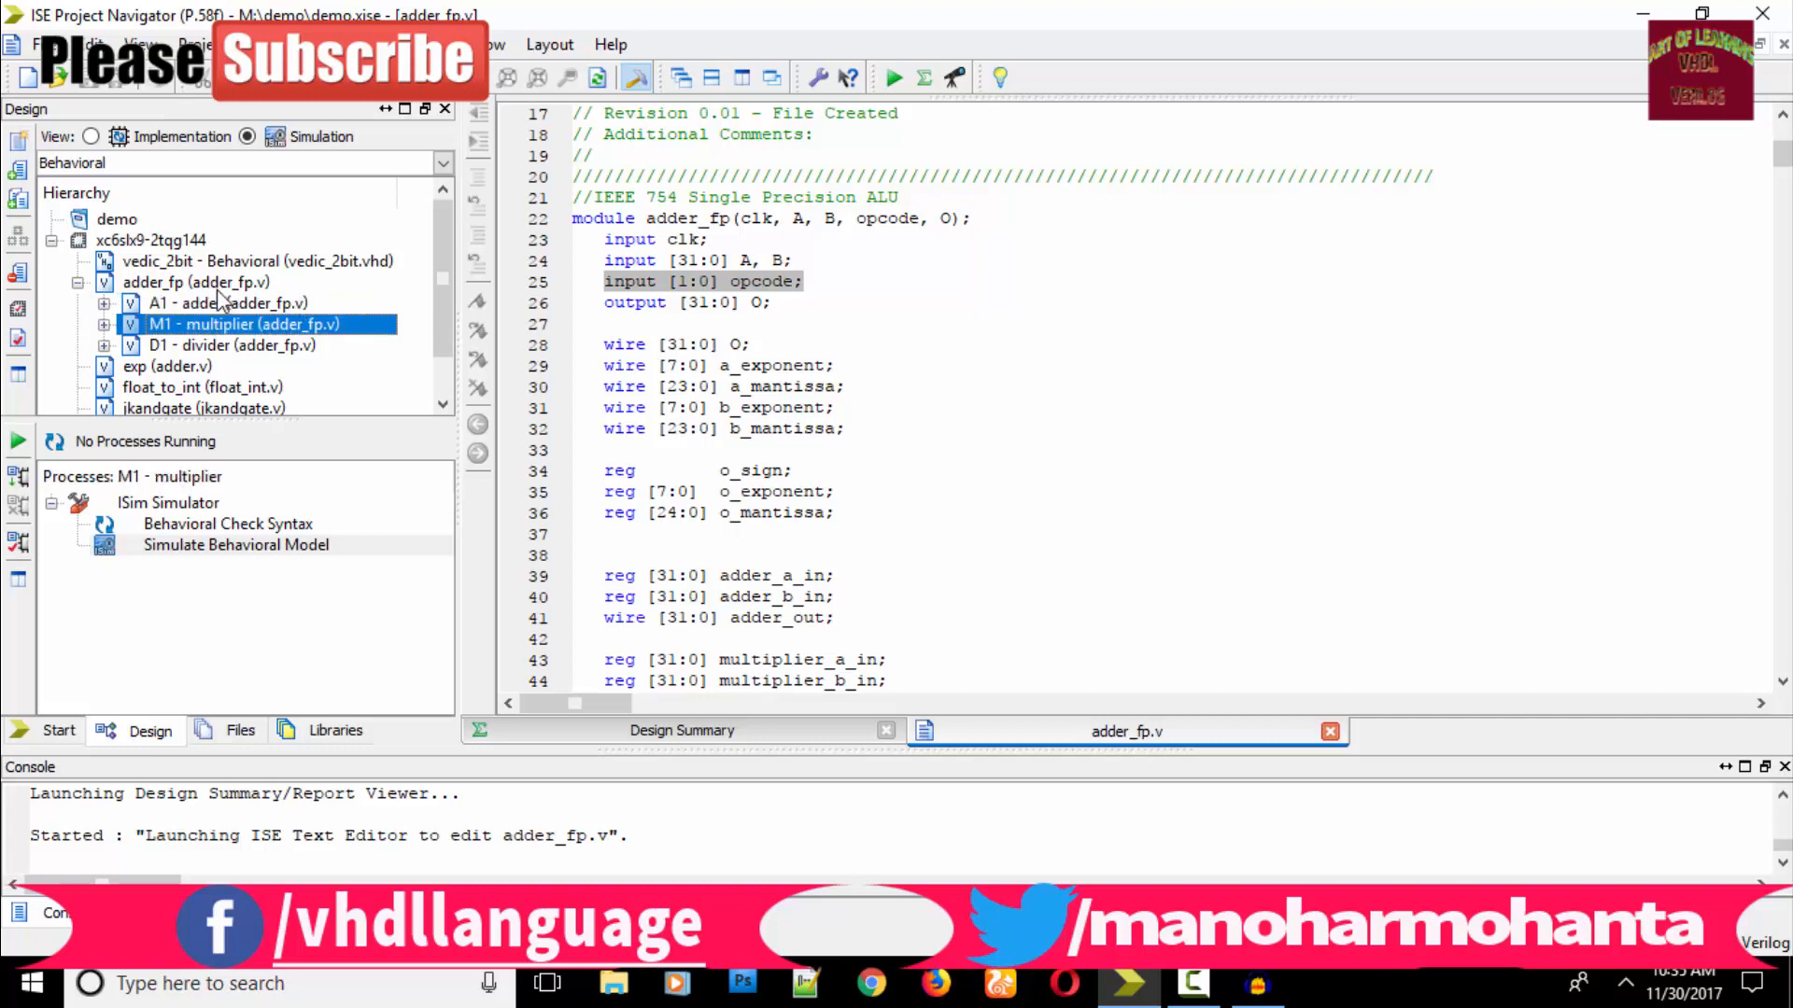
pyautogui.doubleClick(236, 543)
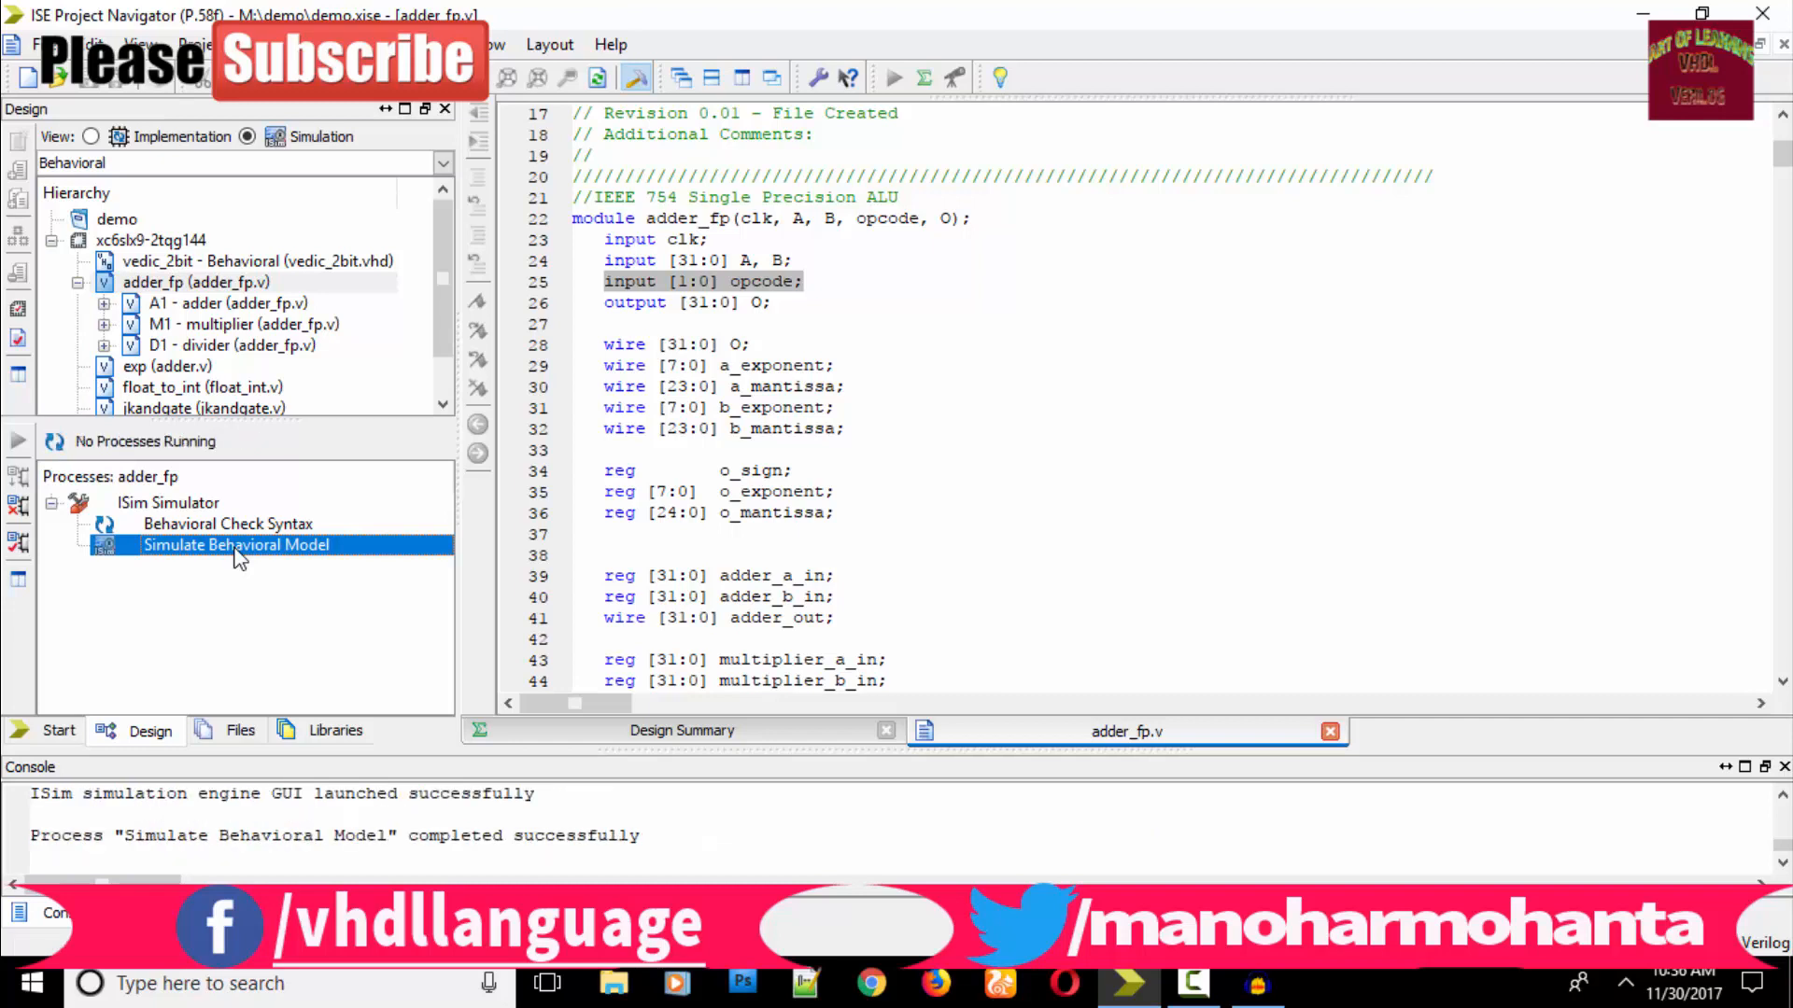
# - Launch the adder_fp behavioural simulation in ISim and select clk in the waveform signal list
pyautogui.doubleClick(236, 544)
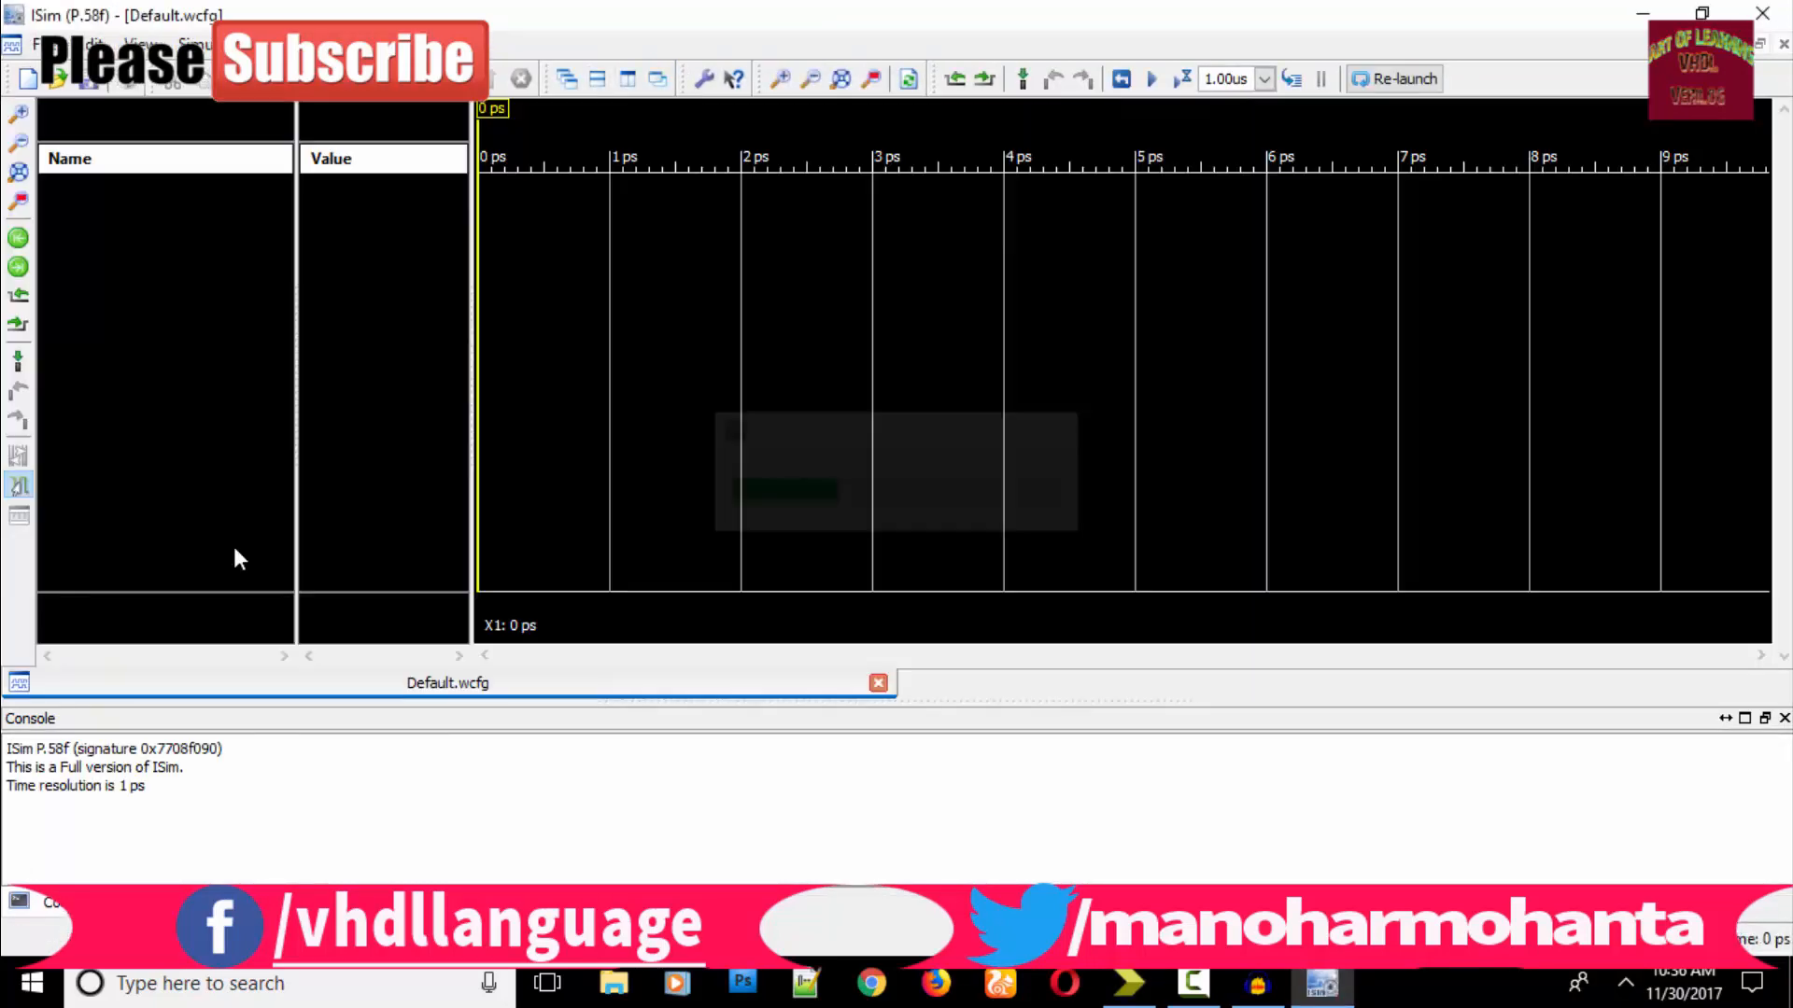
pyautogui.click(1151, 78)
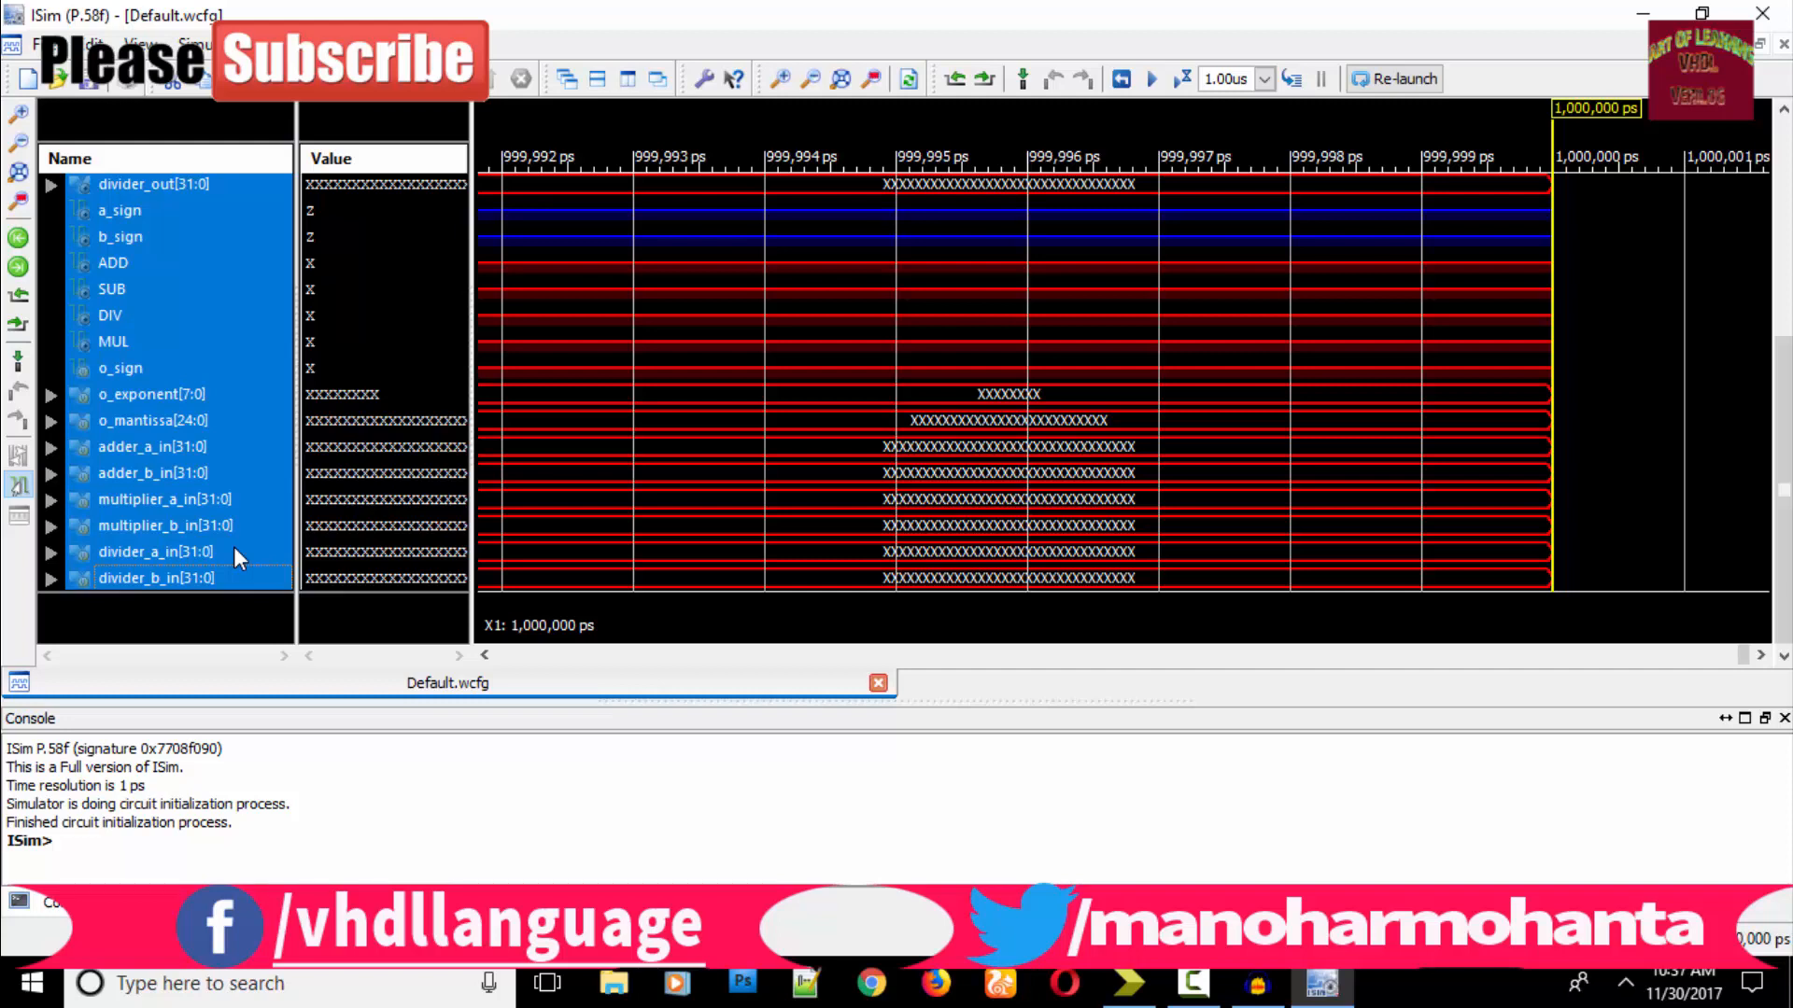
pyautogui.click(120, 211)
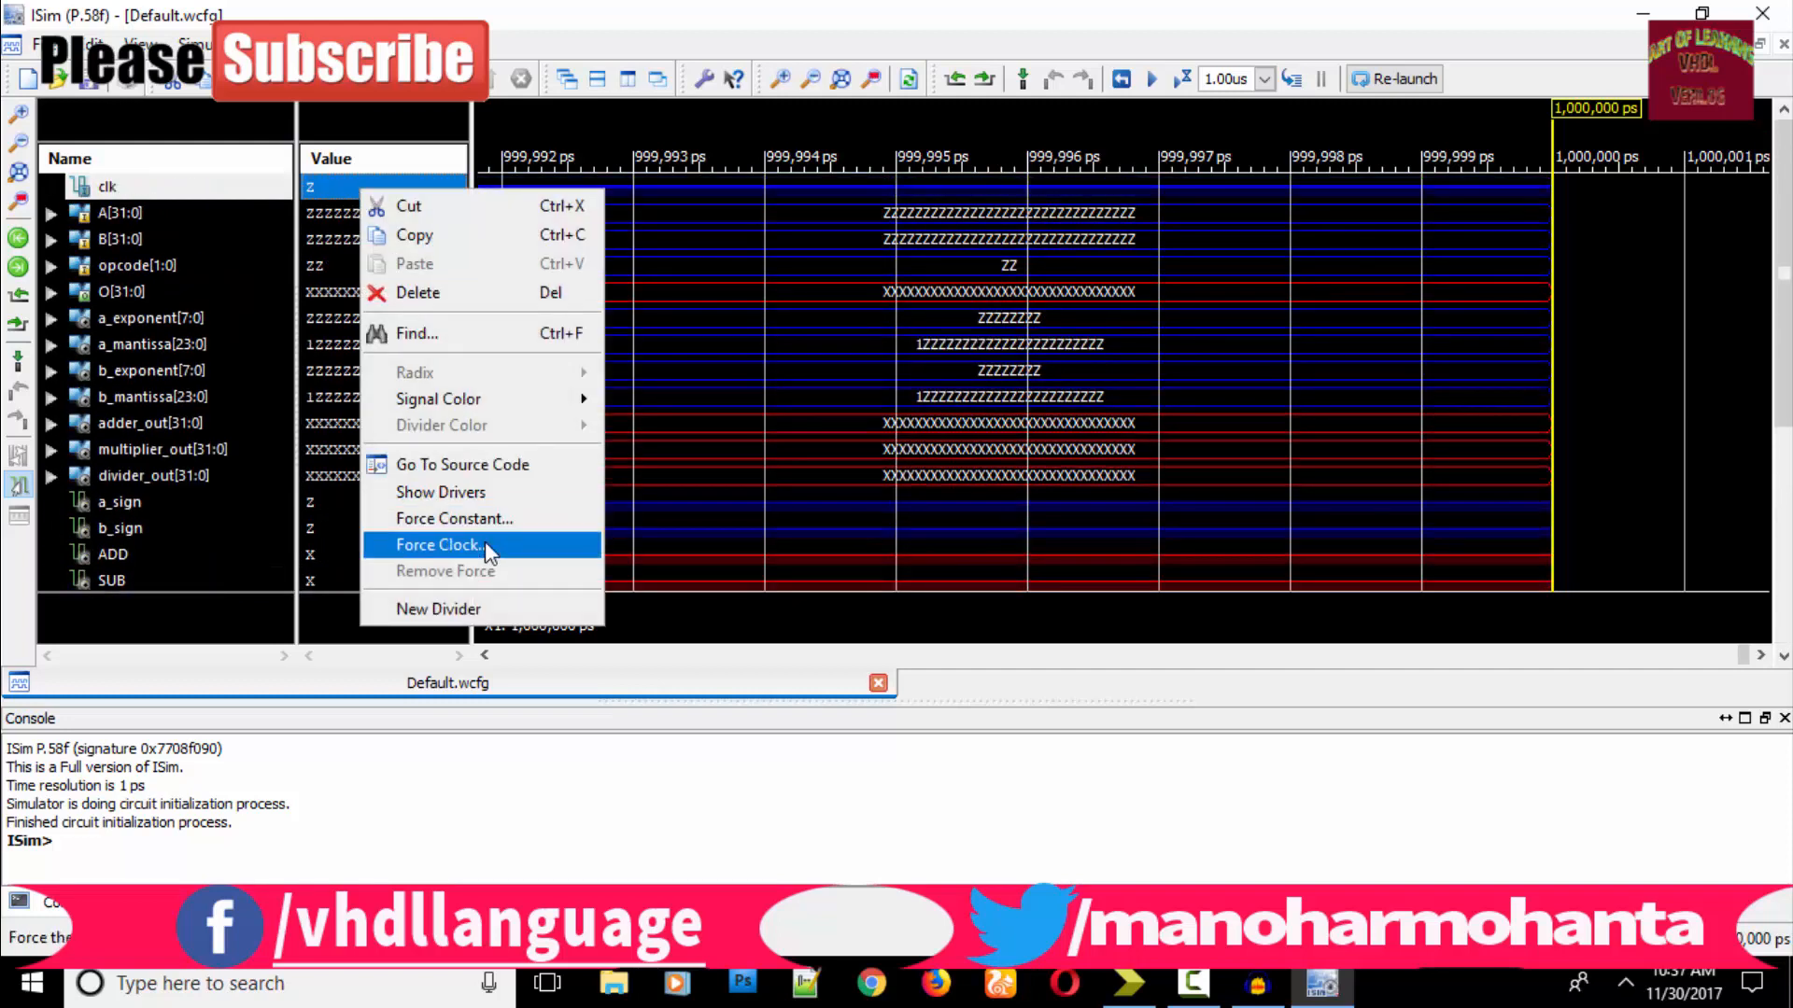
# - Force clk as a repeating clock and hold A and B at the binary constant 010000000
pyautogui.click(437, 543)
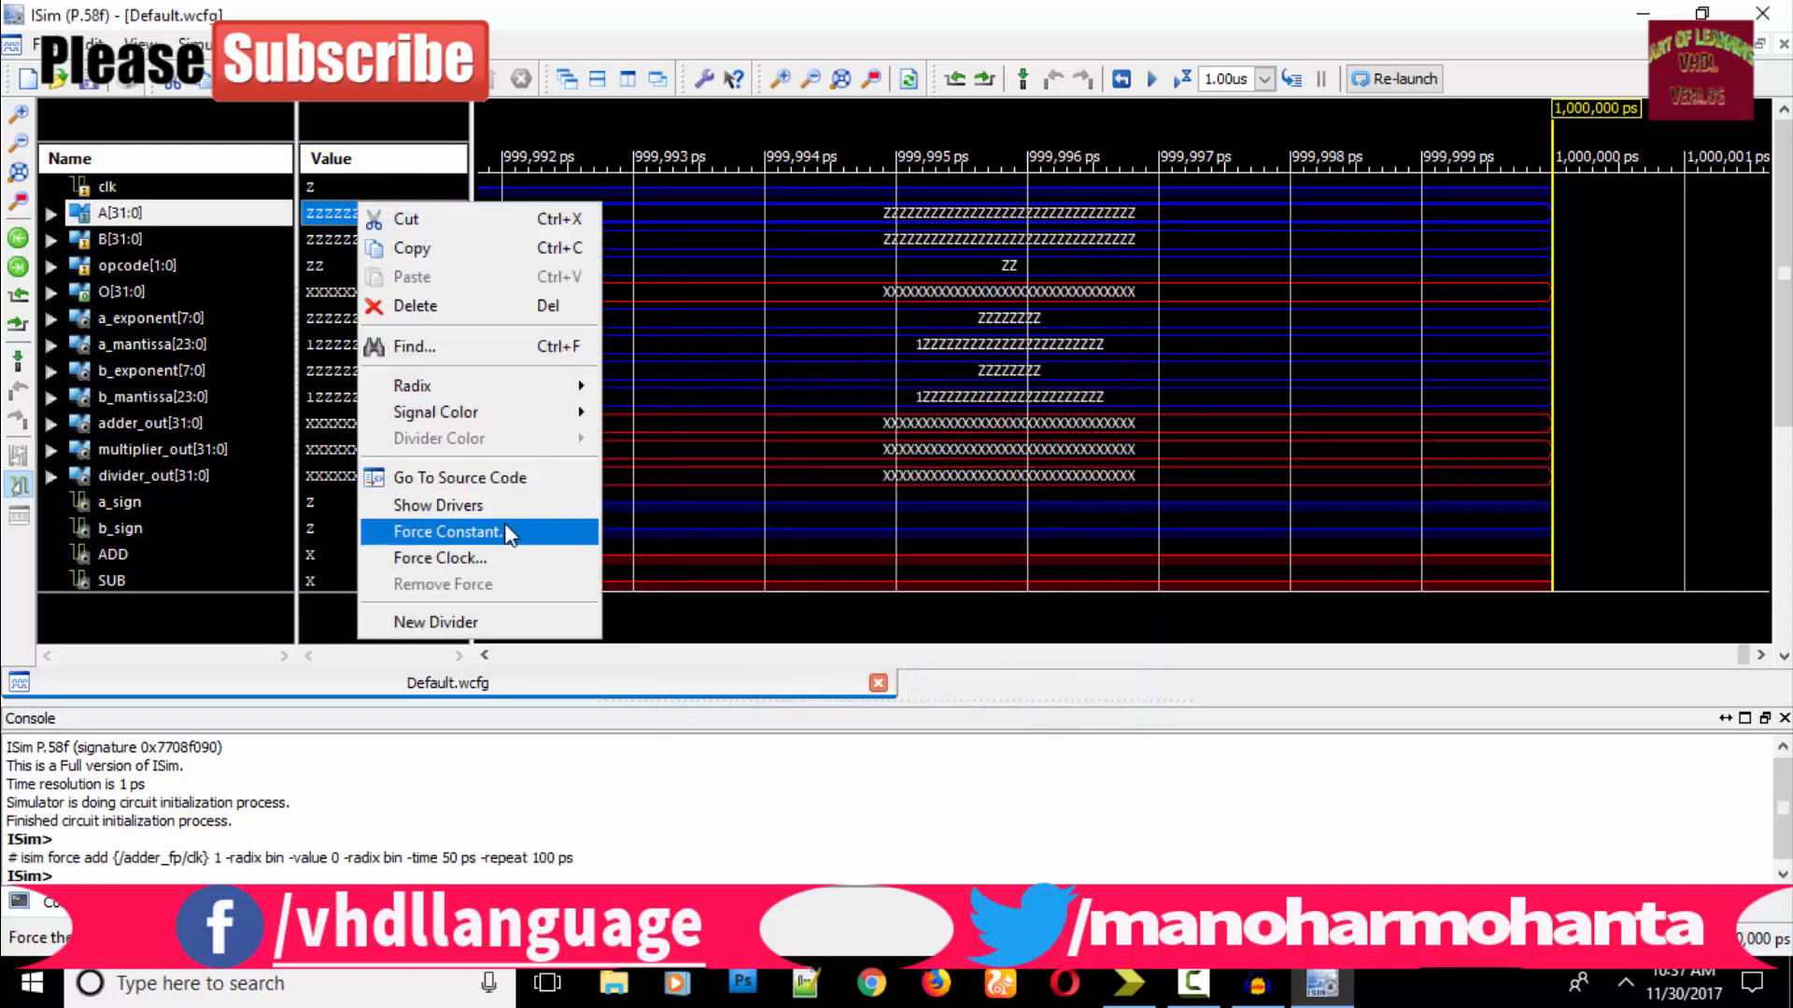
pyautogui.moveTo(508, 543)
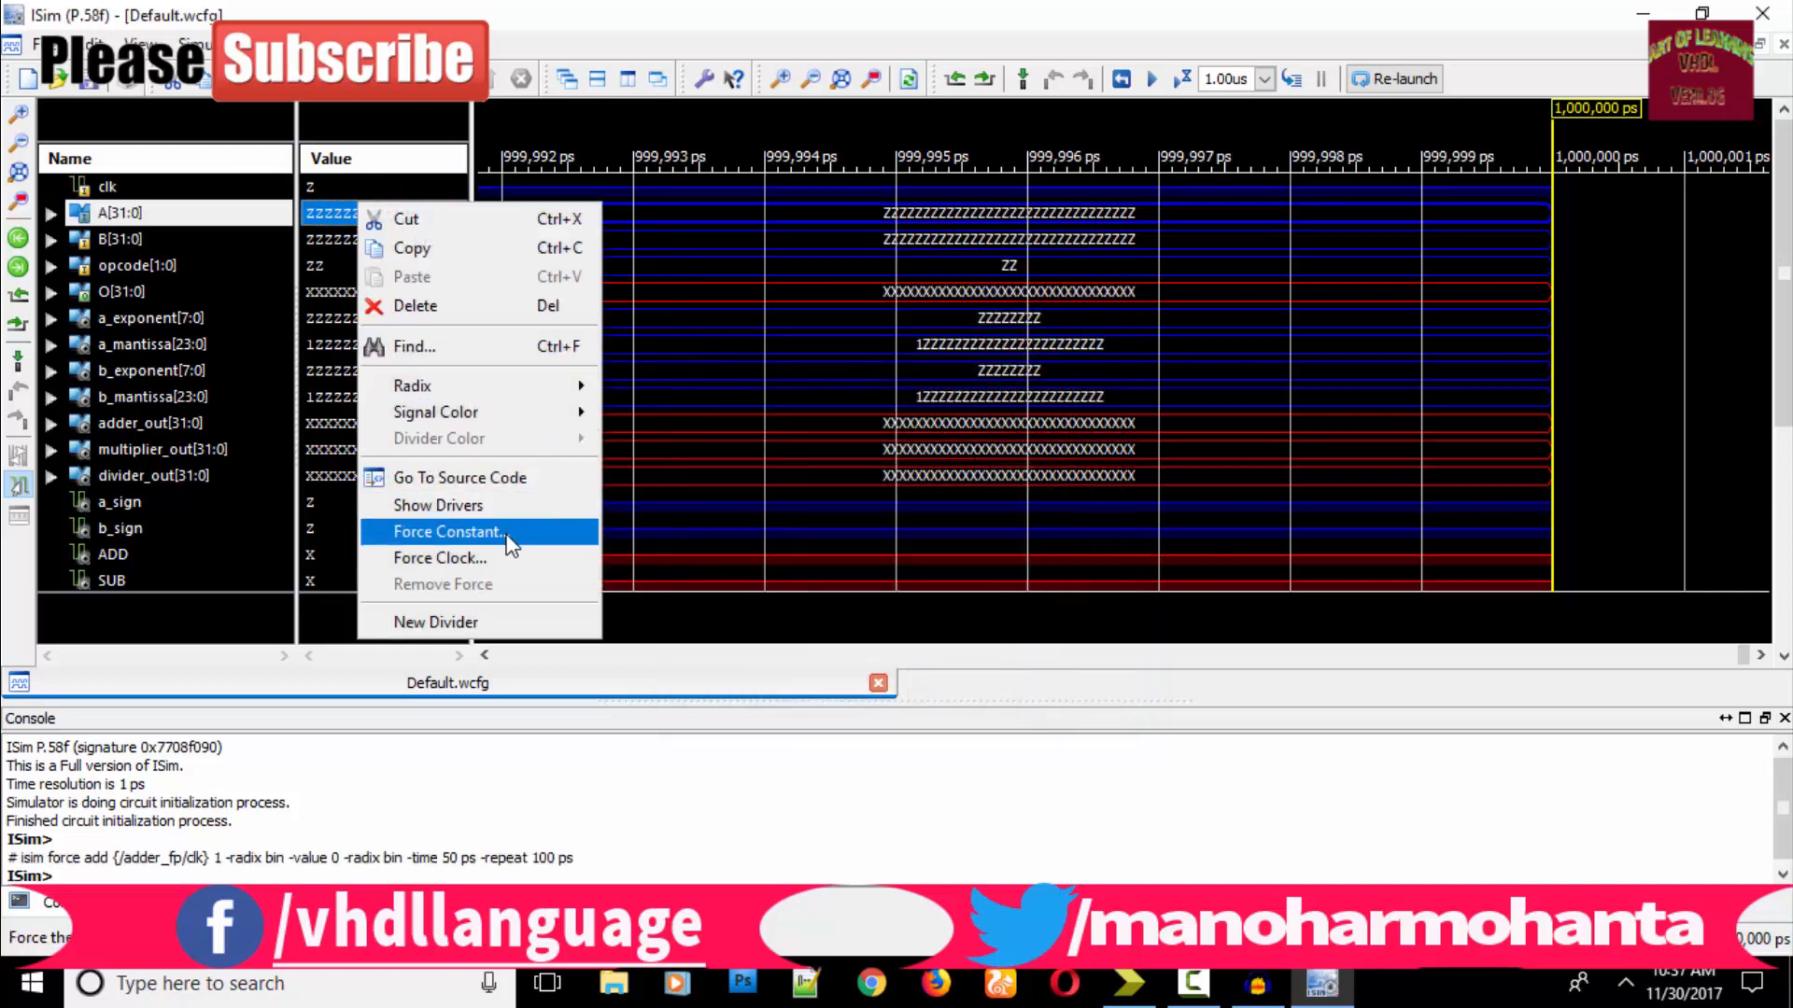
pyautogui.click(447, 530)
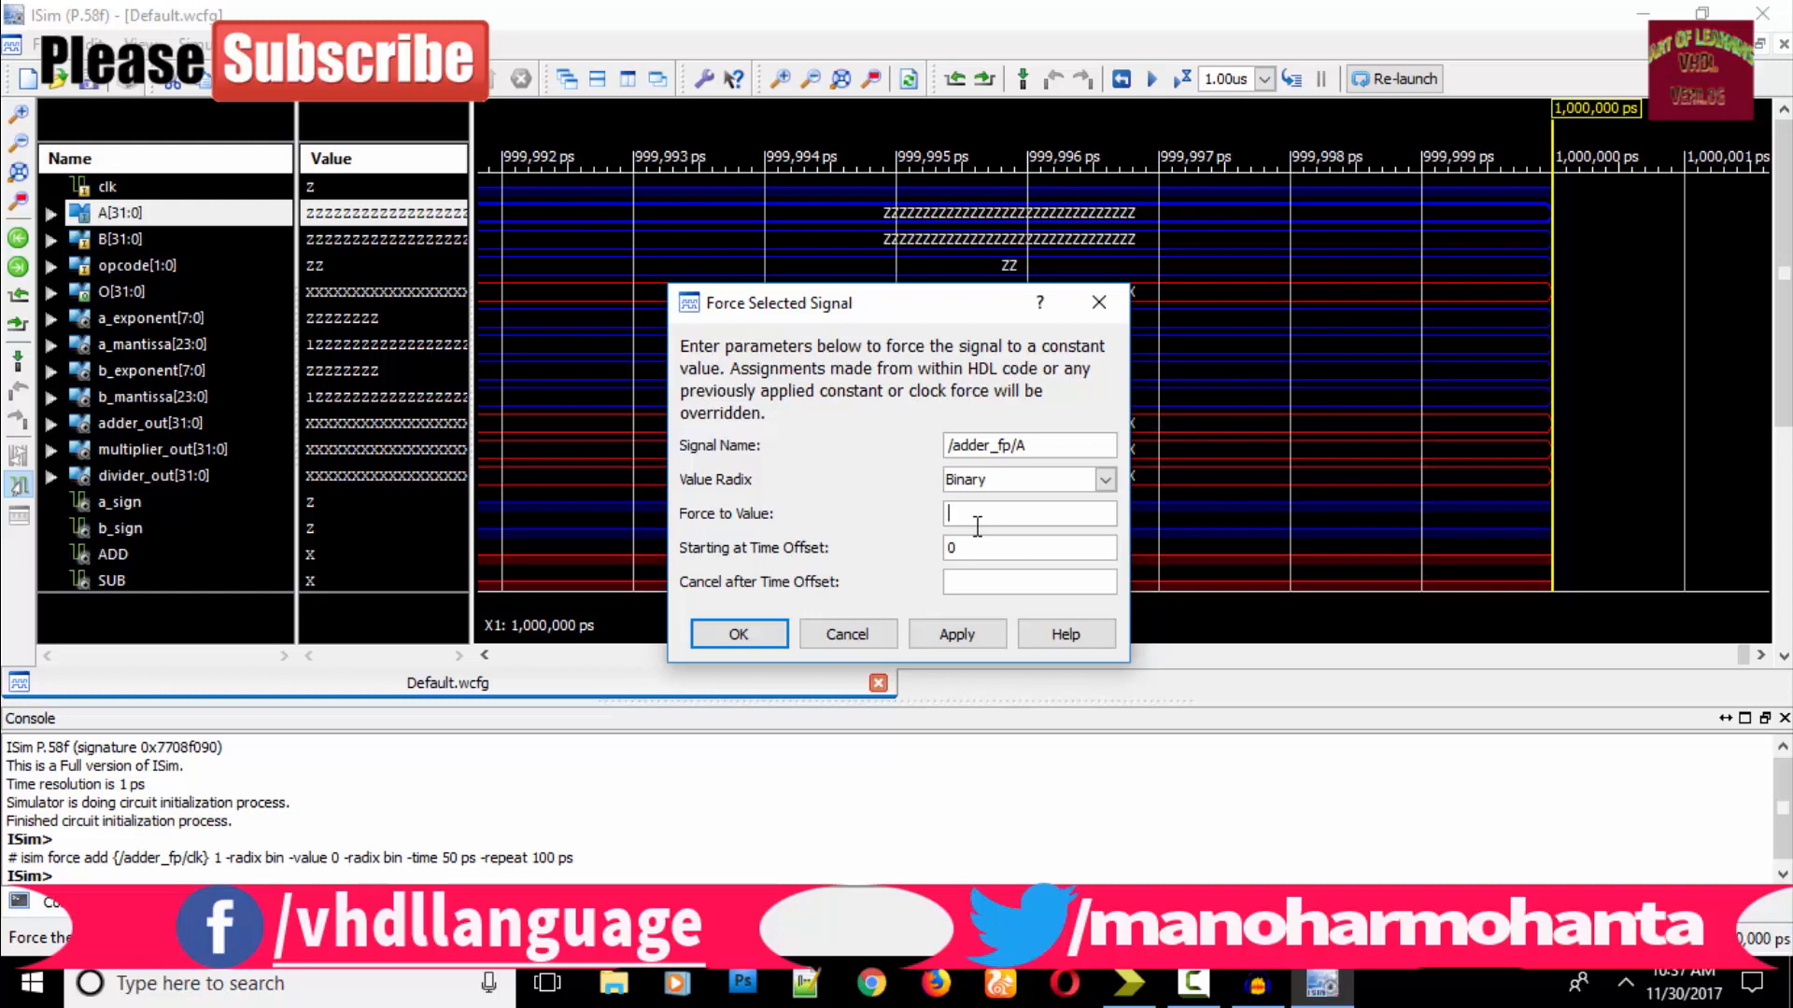
pyautogui.write('01')
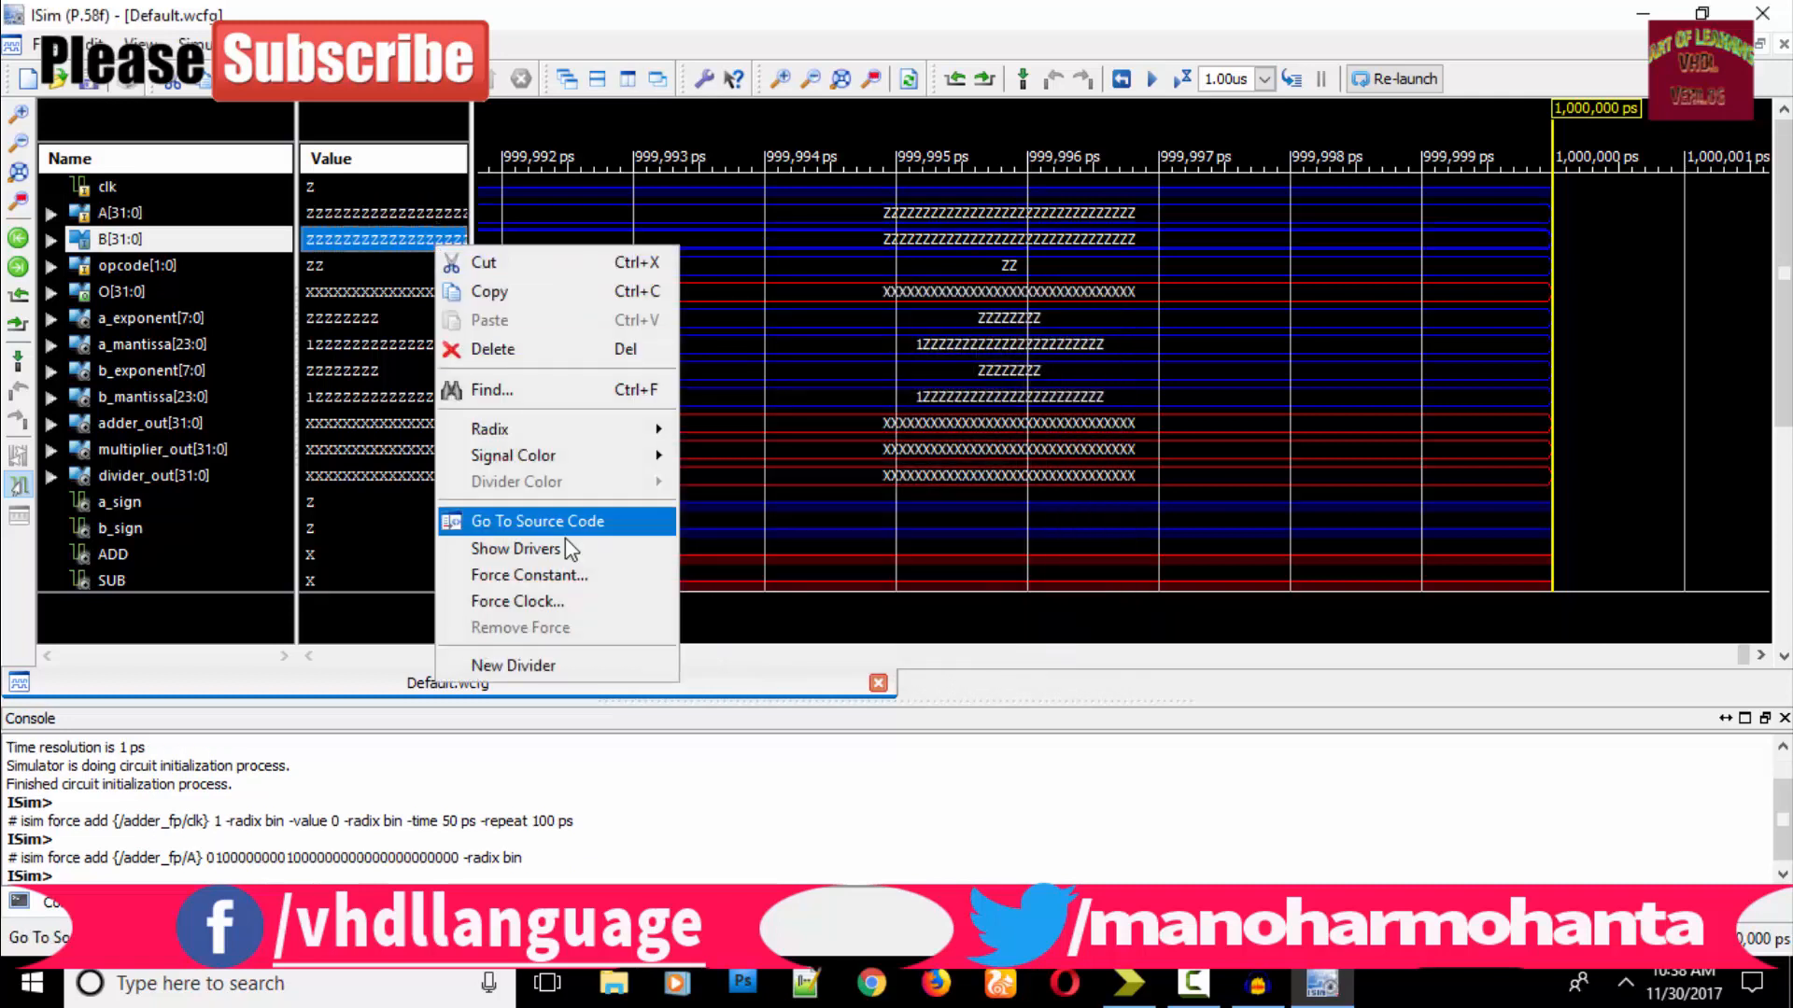
pyautogui.click(528, 575)
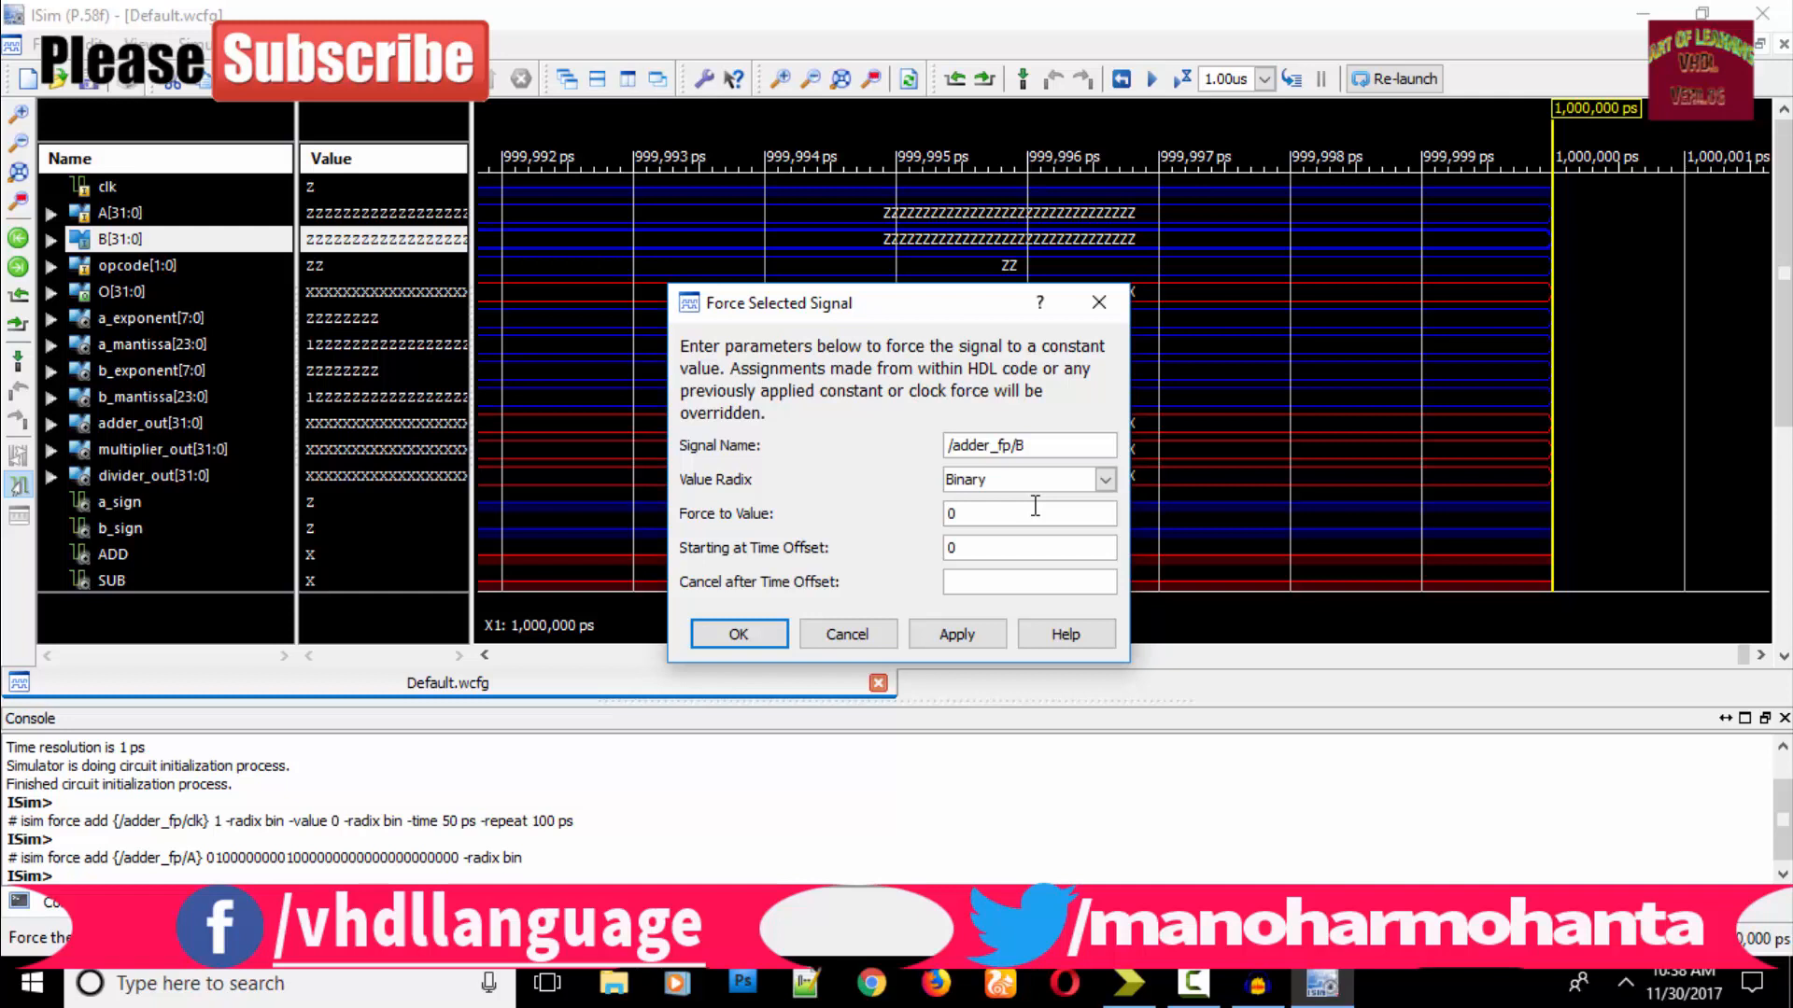
pyautogui.write('010000000000000000000')
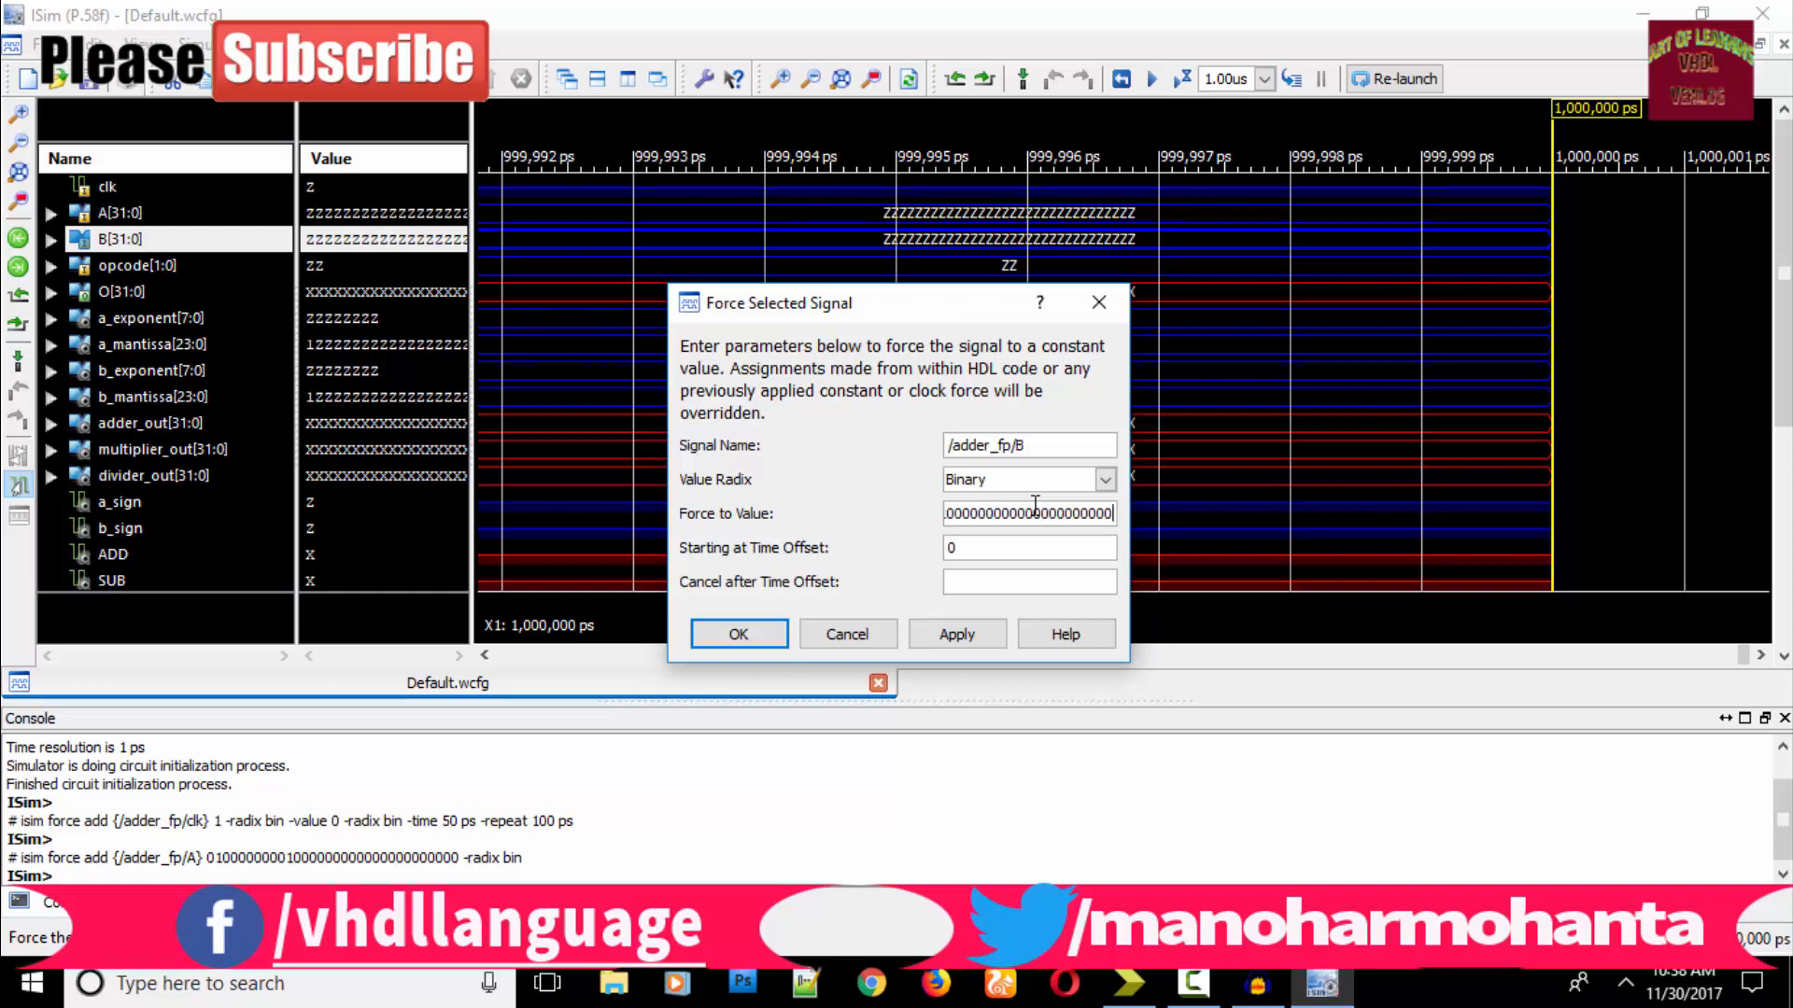
pyautogui.click(738, 633)
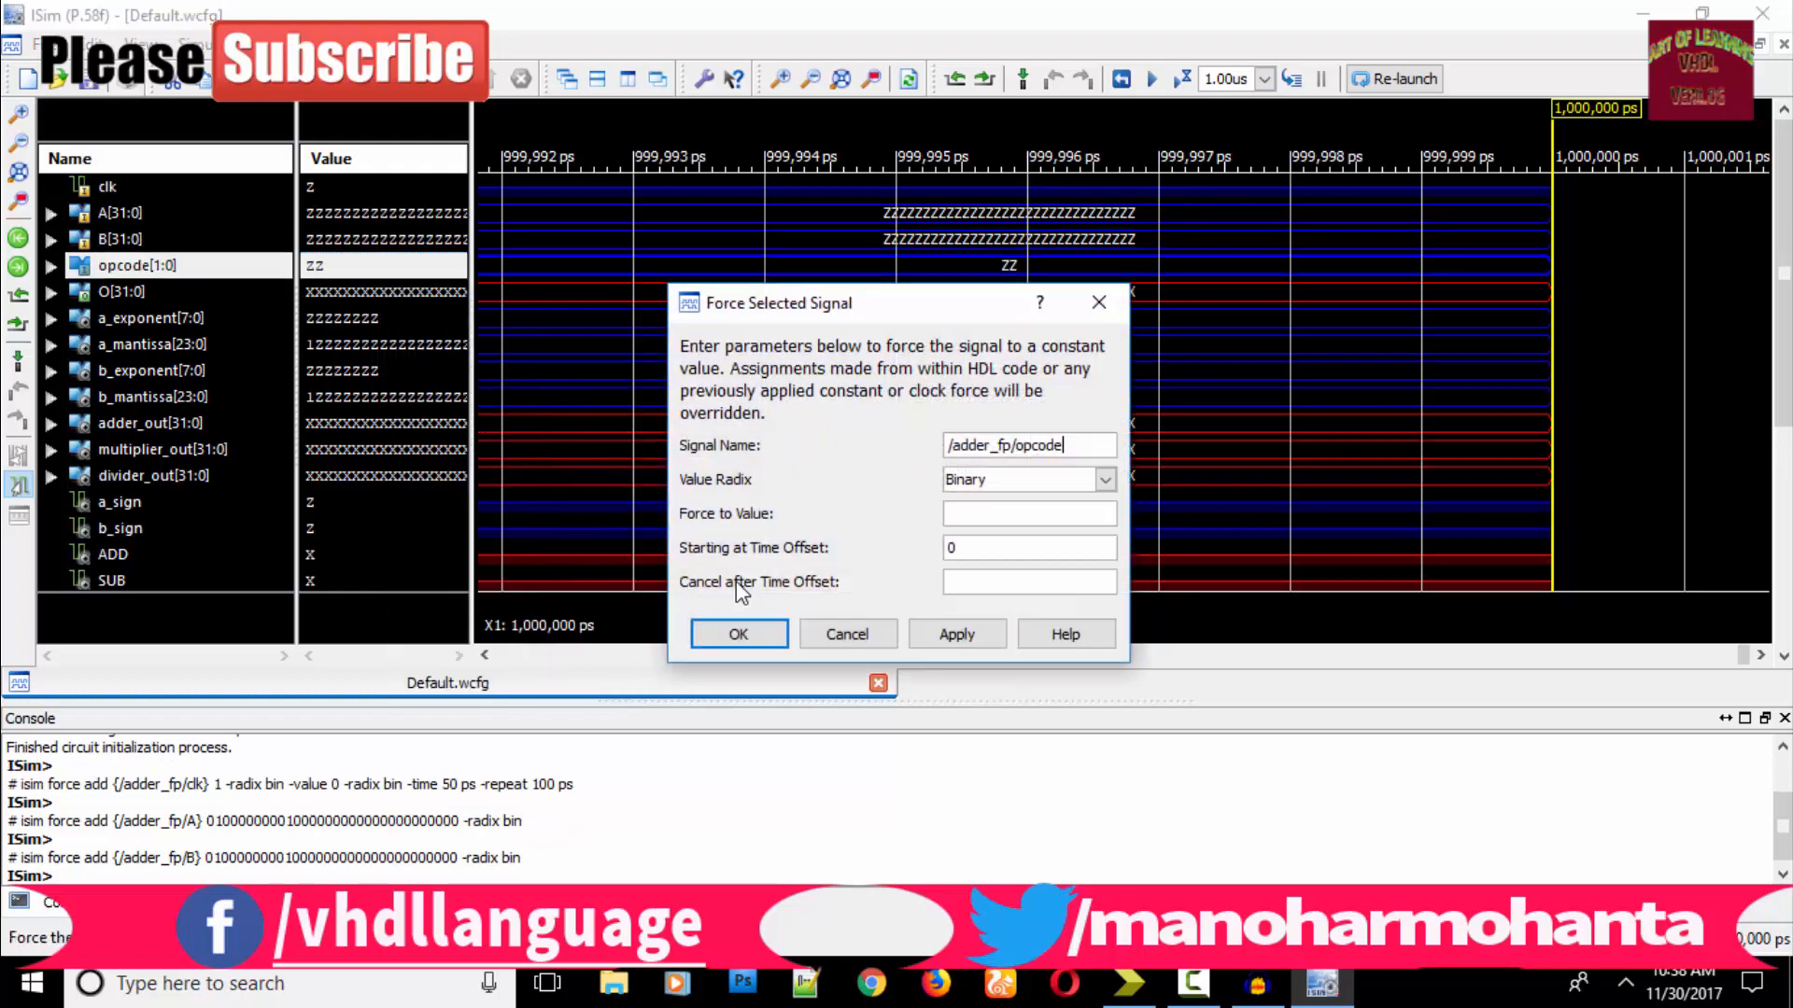
# - Force opcode to 00 and run the simulation 1 µs to show the adder output on O
pyautogui.click(737, 633)
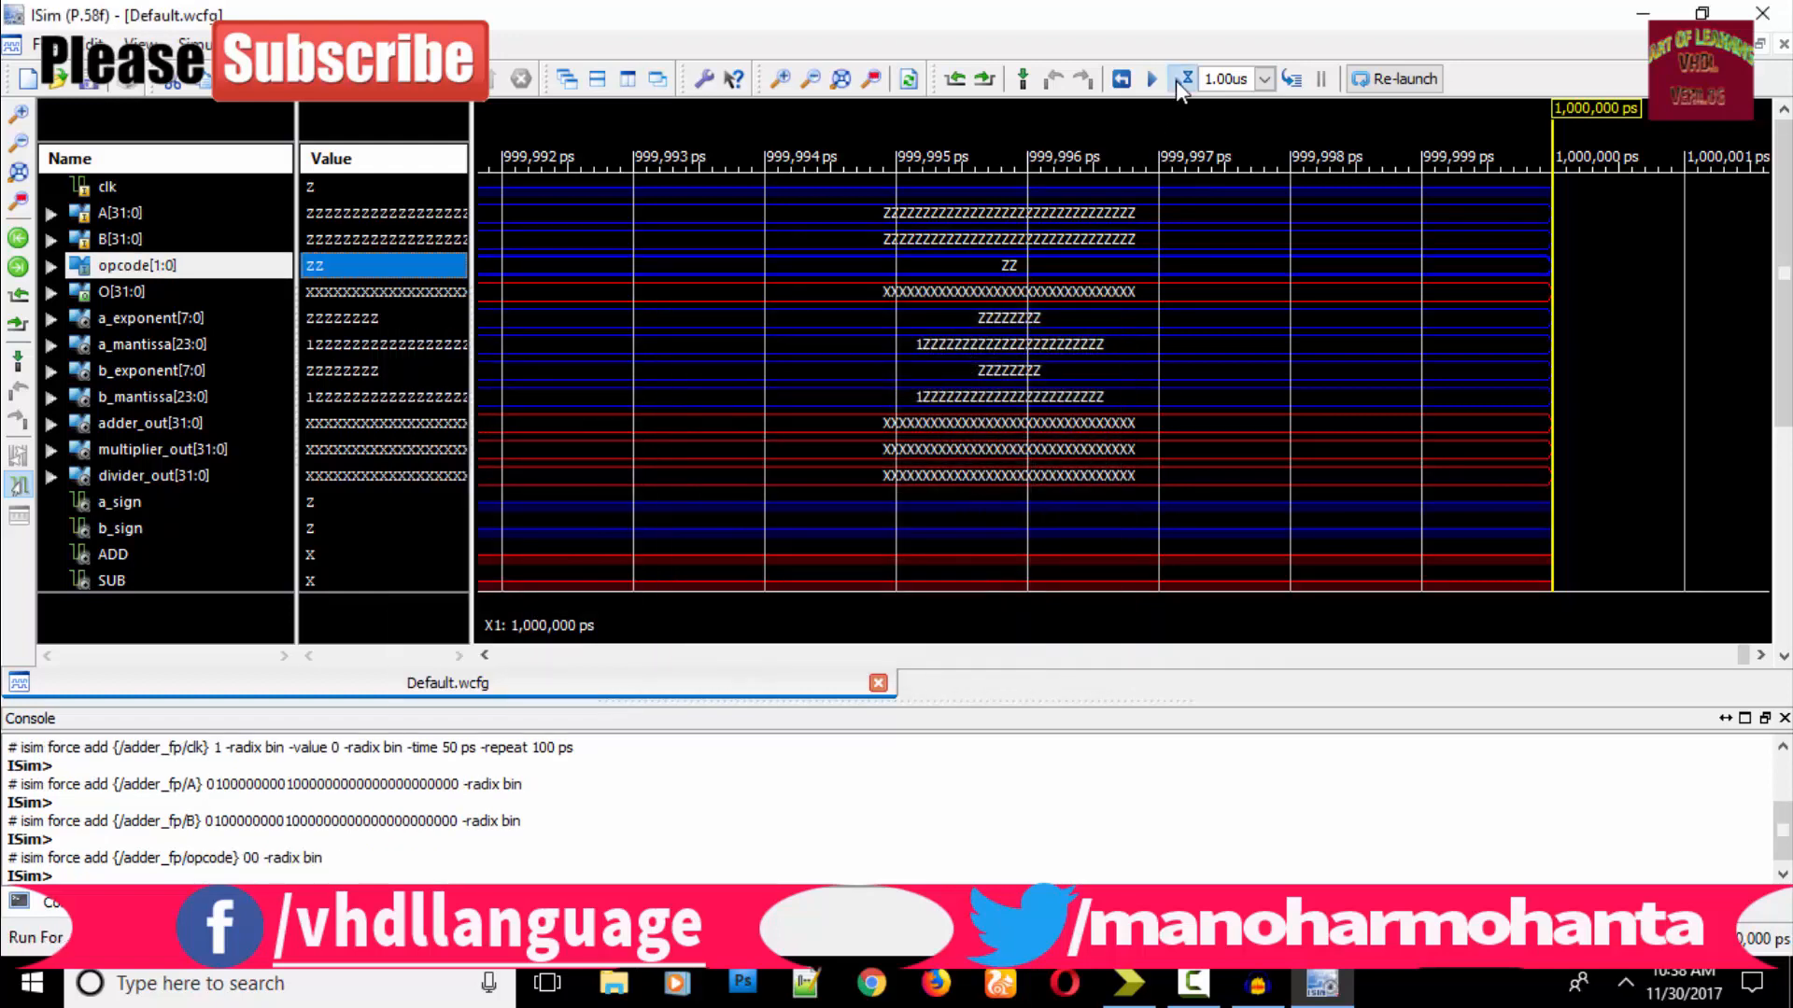
pyautogui.click(1186, 79)
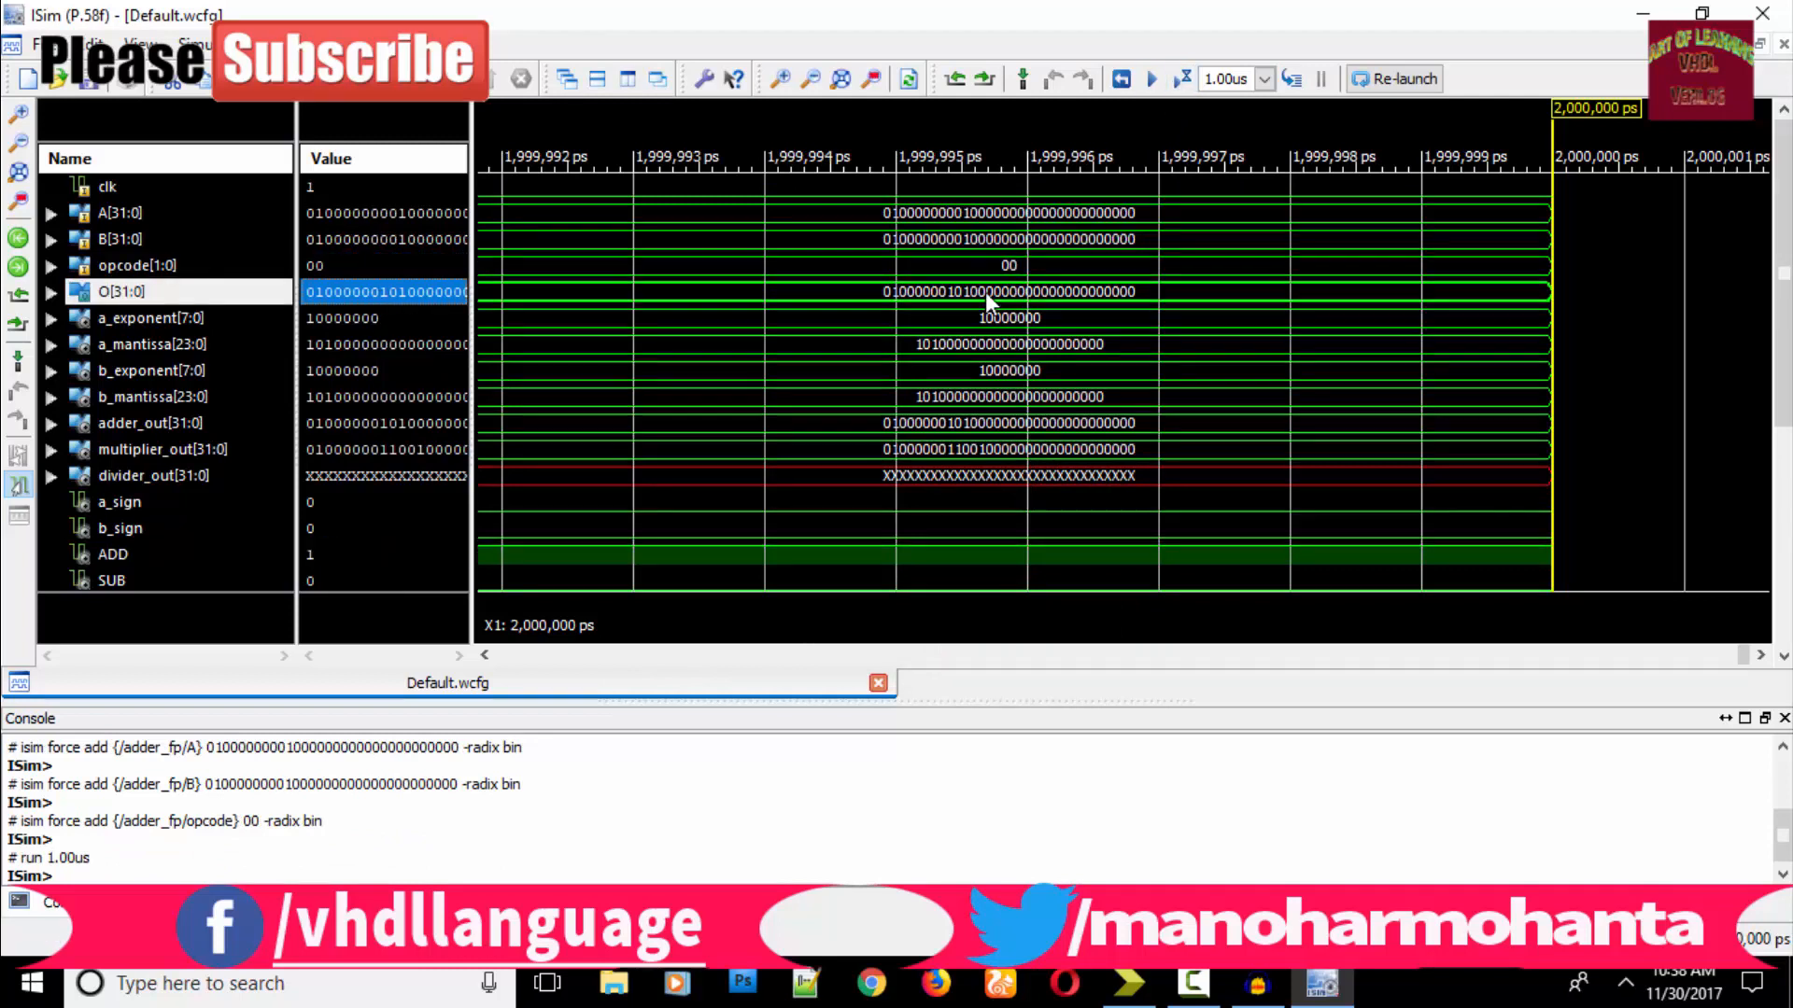
pyautogui.moveTo(453, 146)
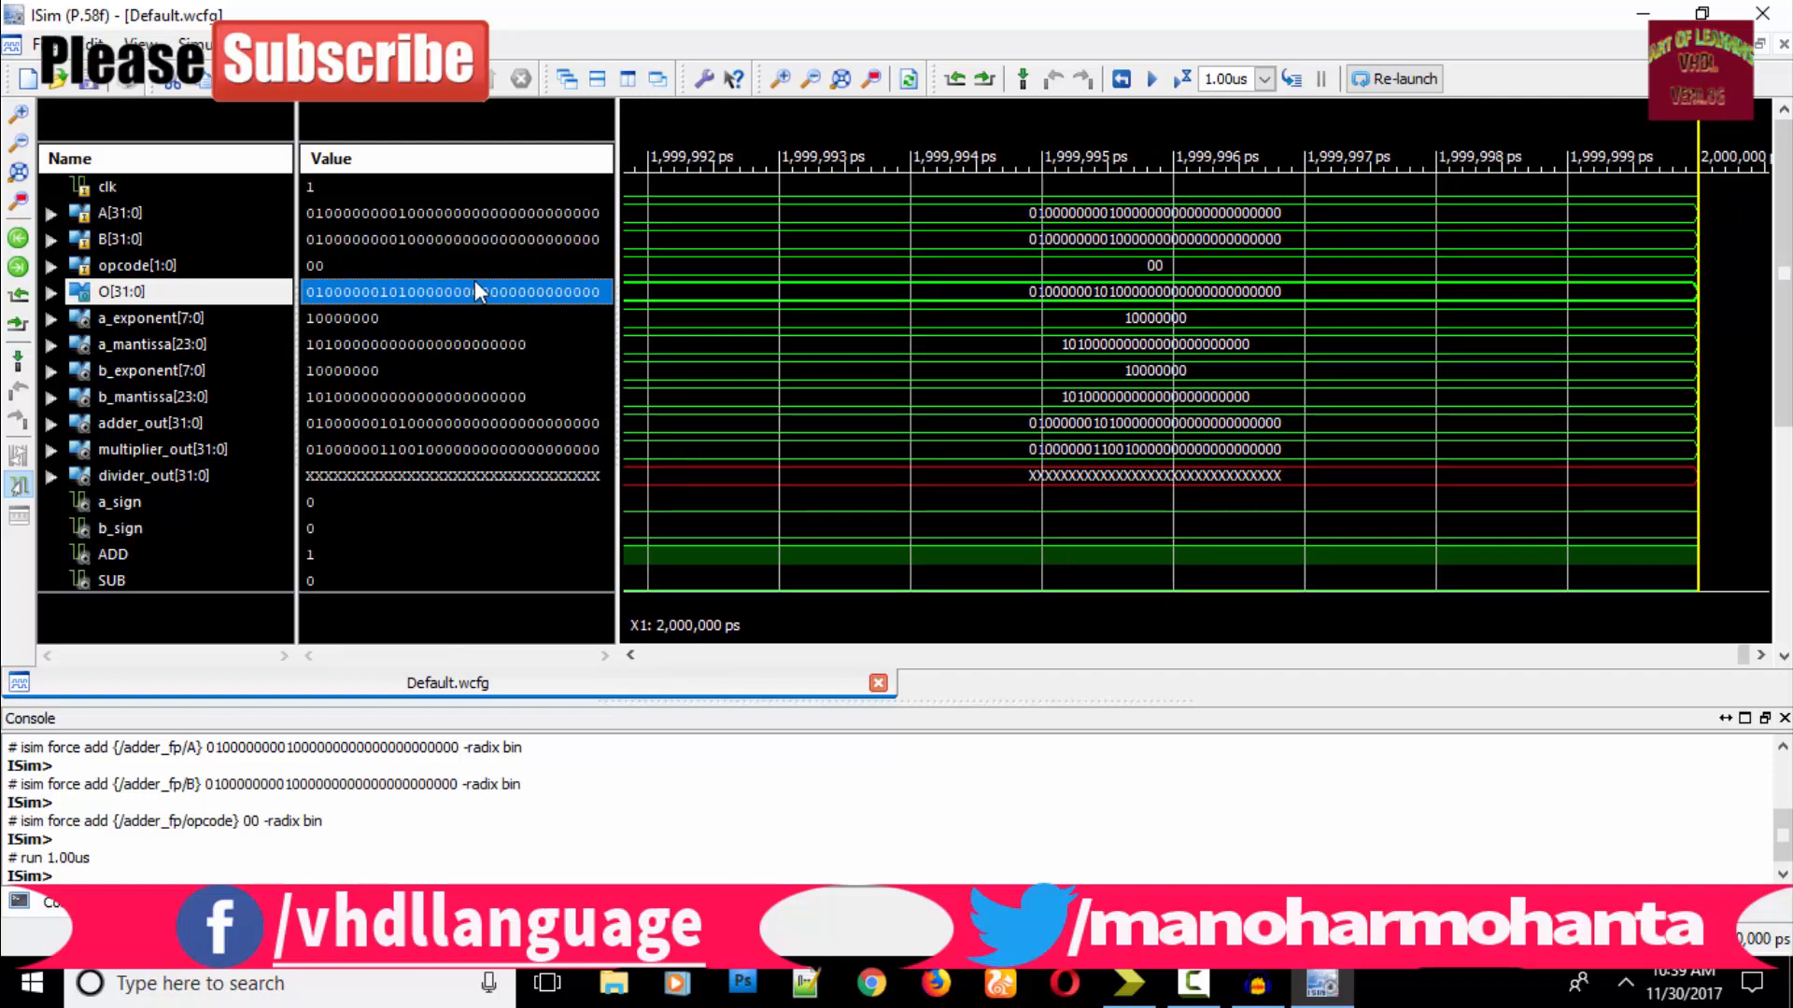
pyautogui.moveTo(367, 265)
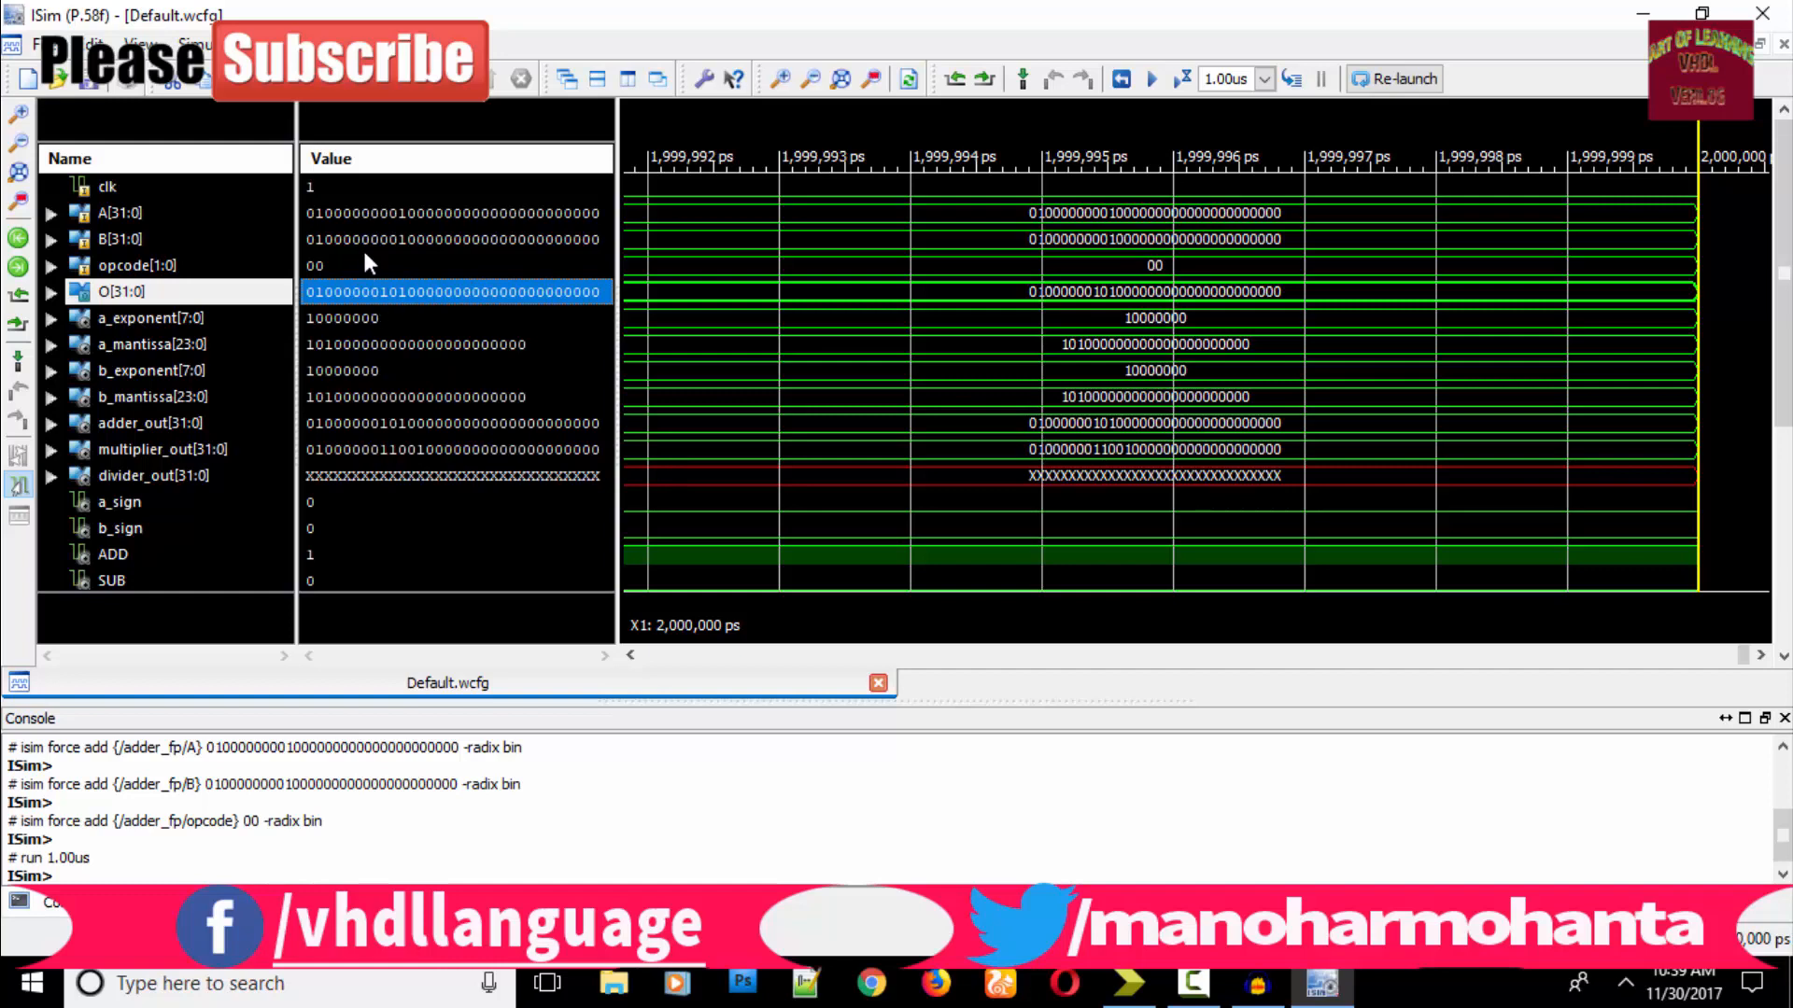
# - Inspect input A, then select opcode and bring up its force options to change it to 01
pyautogui.click(120, 213)
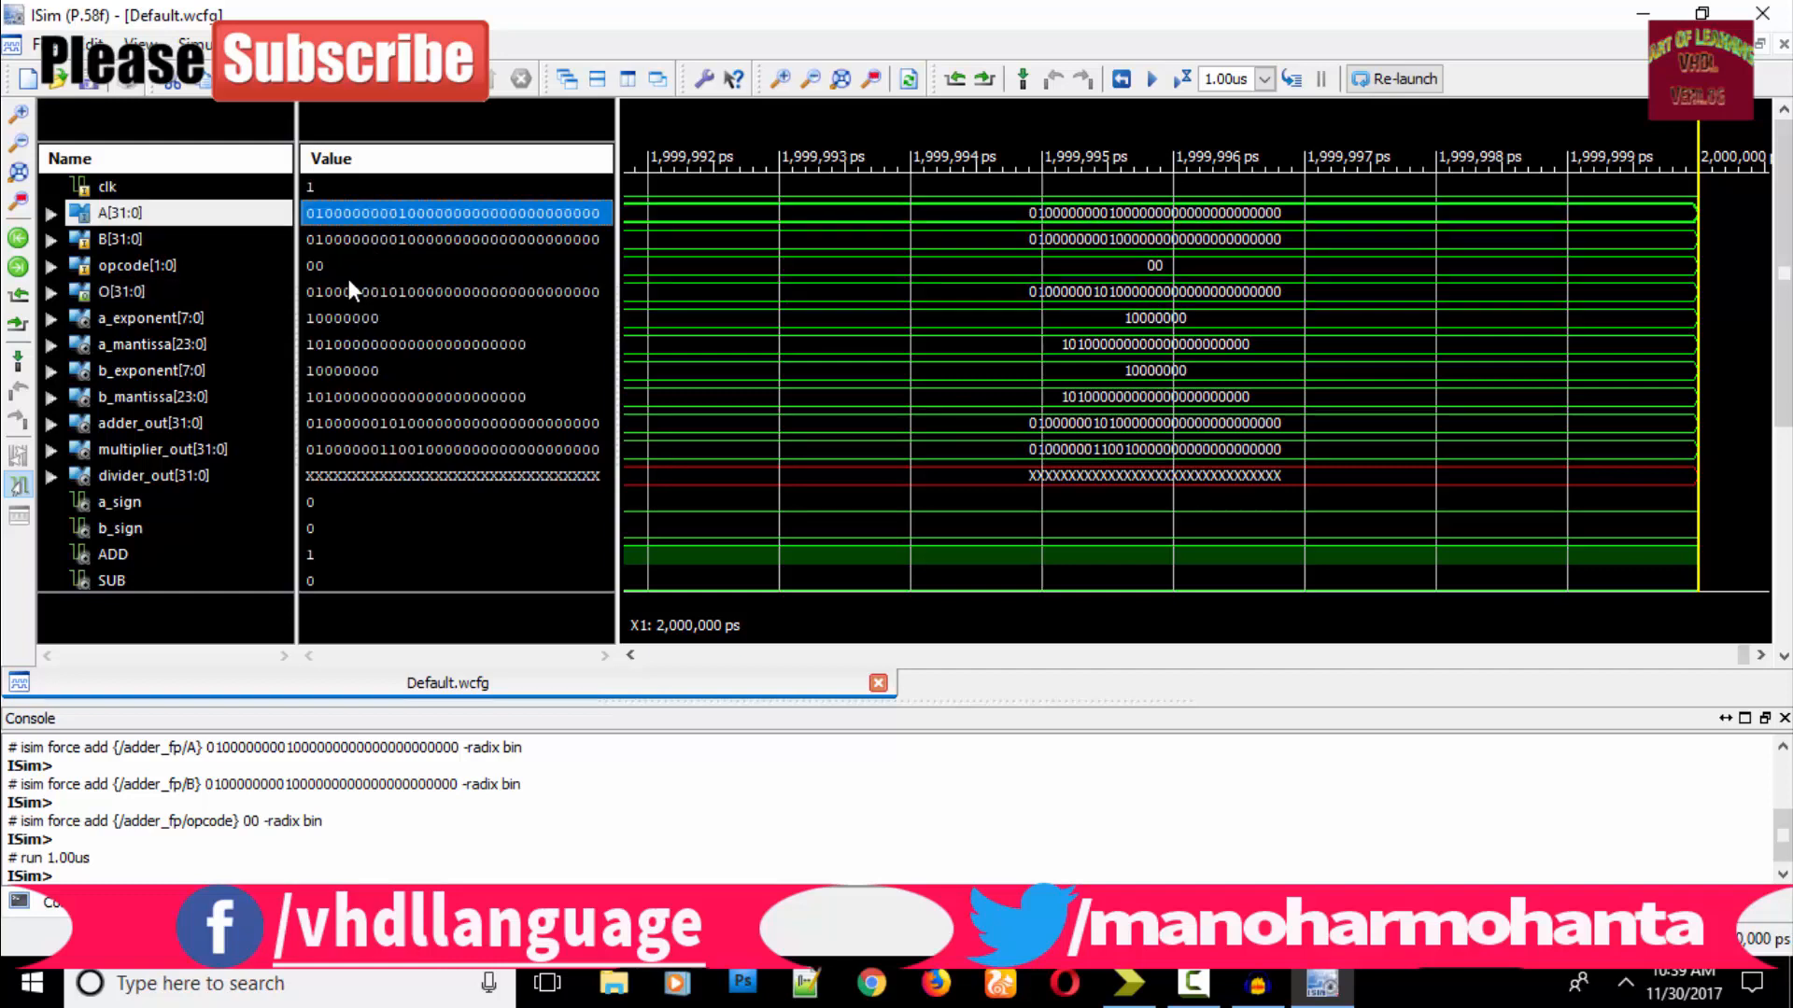
pyautogui.click(137, 265)
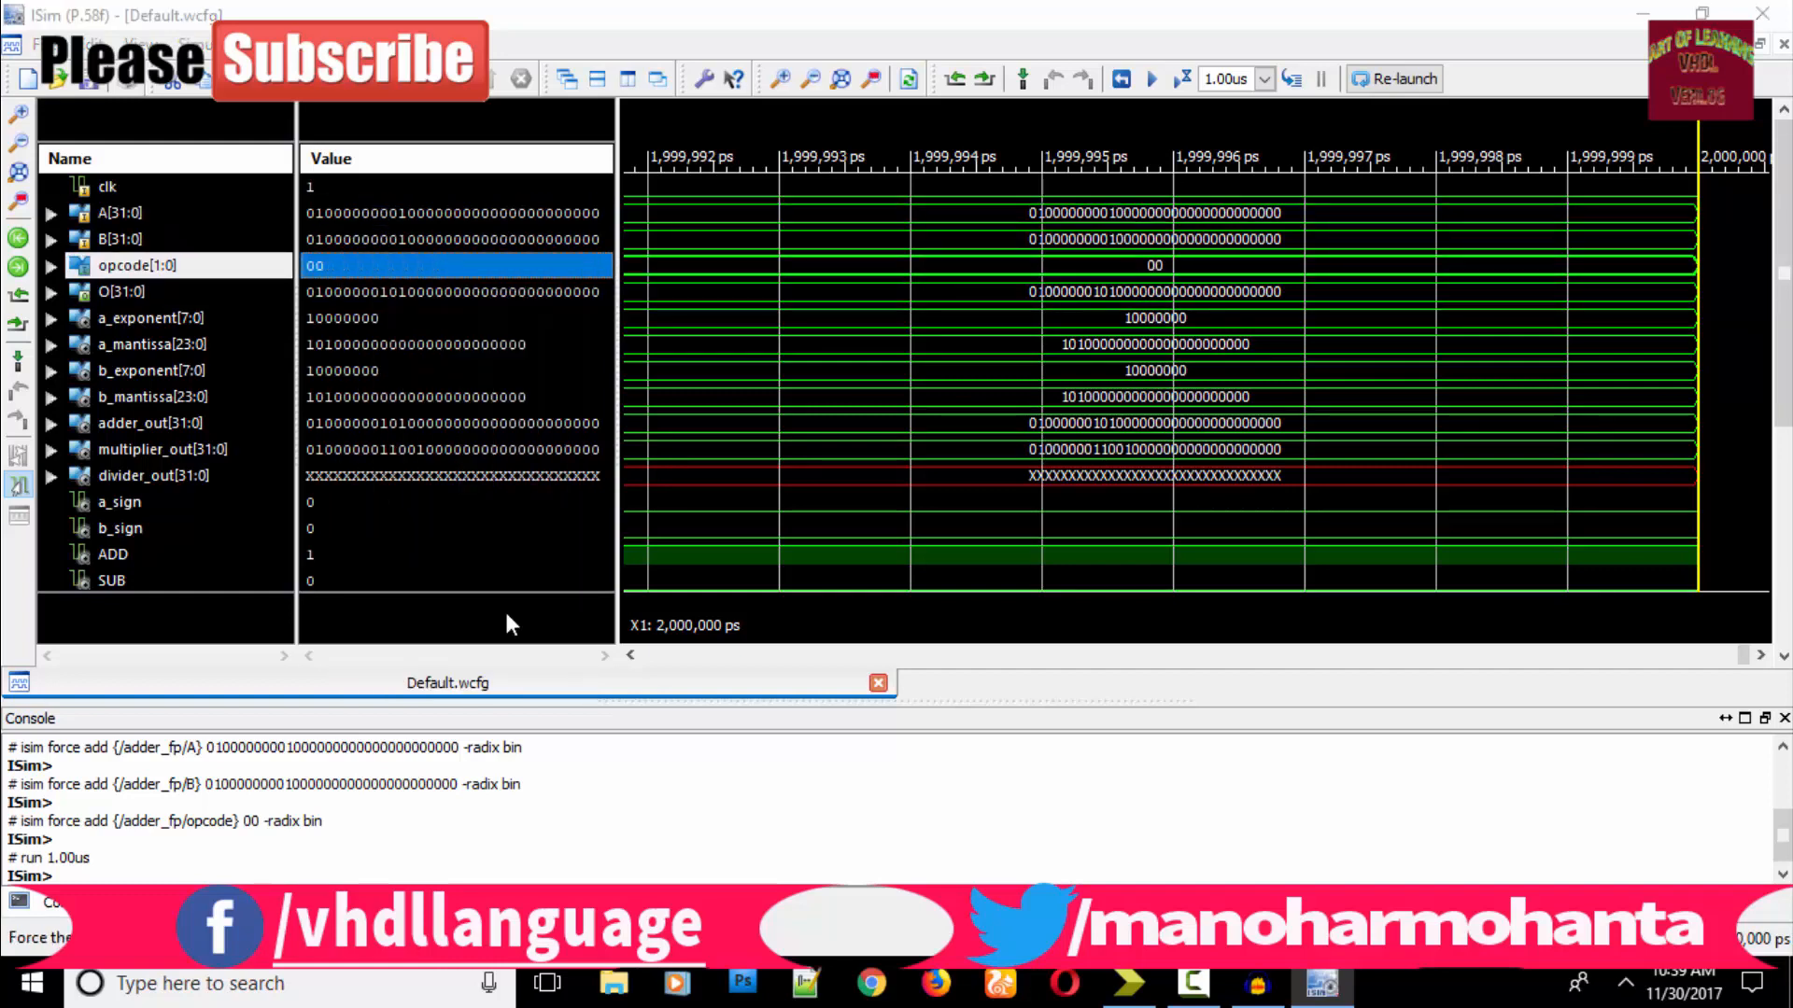
pyautogui.rightClick(136, 263)
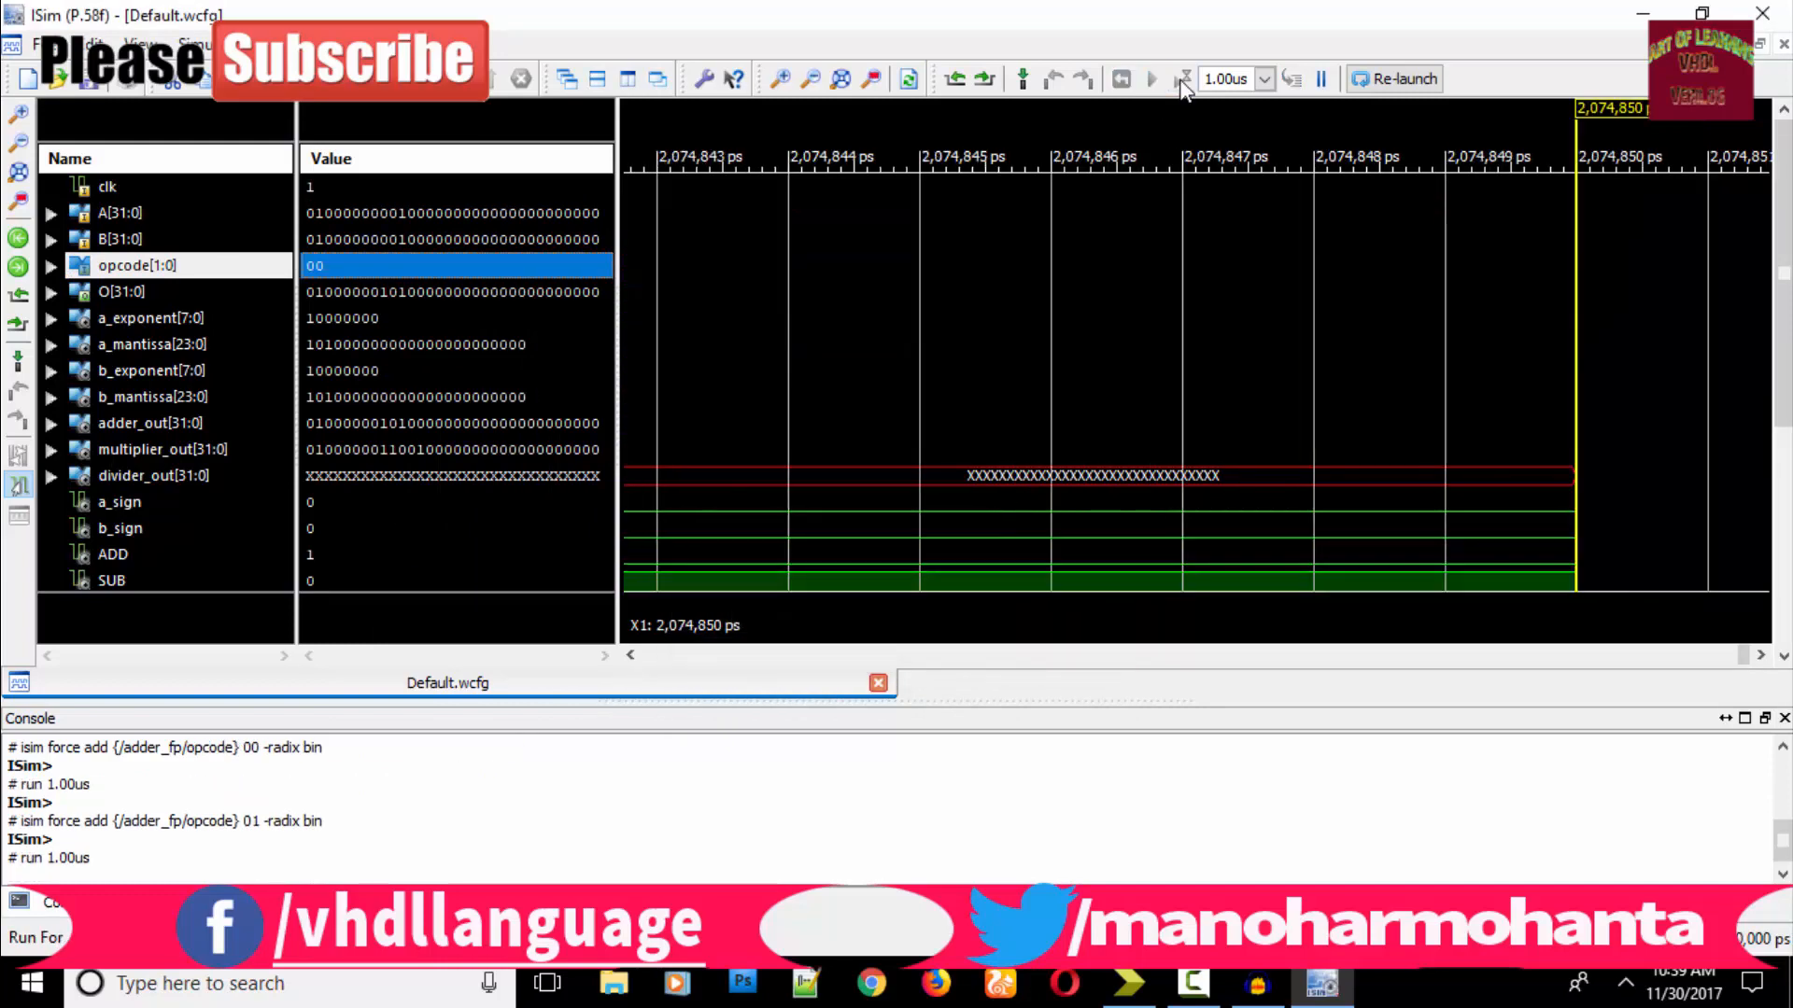
# - Run 1 µs with opcode 01 for subtraction, then reopen the opcode constant-force settings
pyautogui.click(1188, 78)
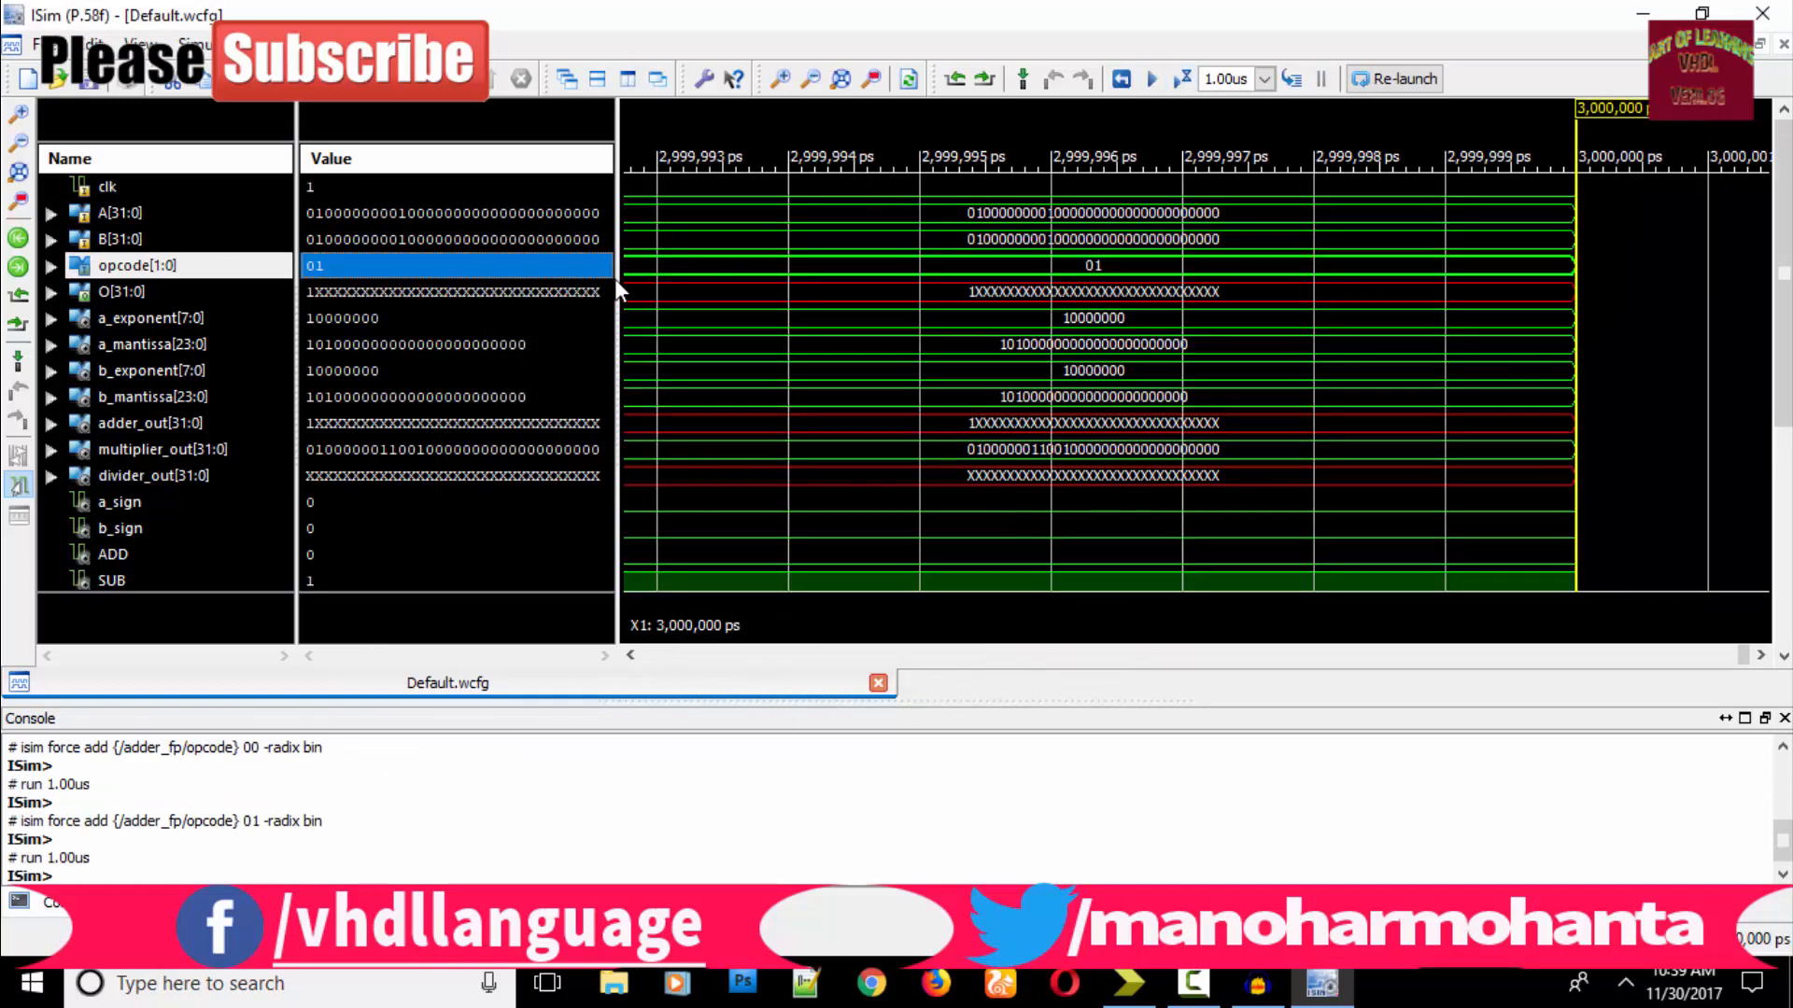
pyautogui.click(110, 579)
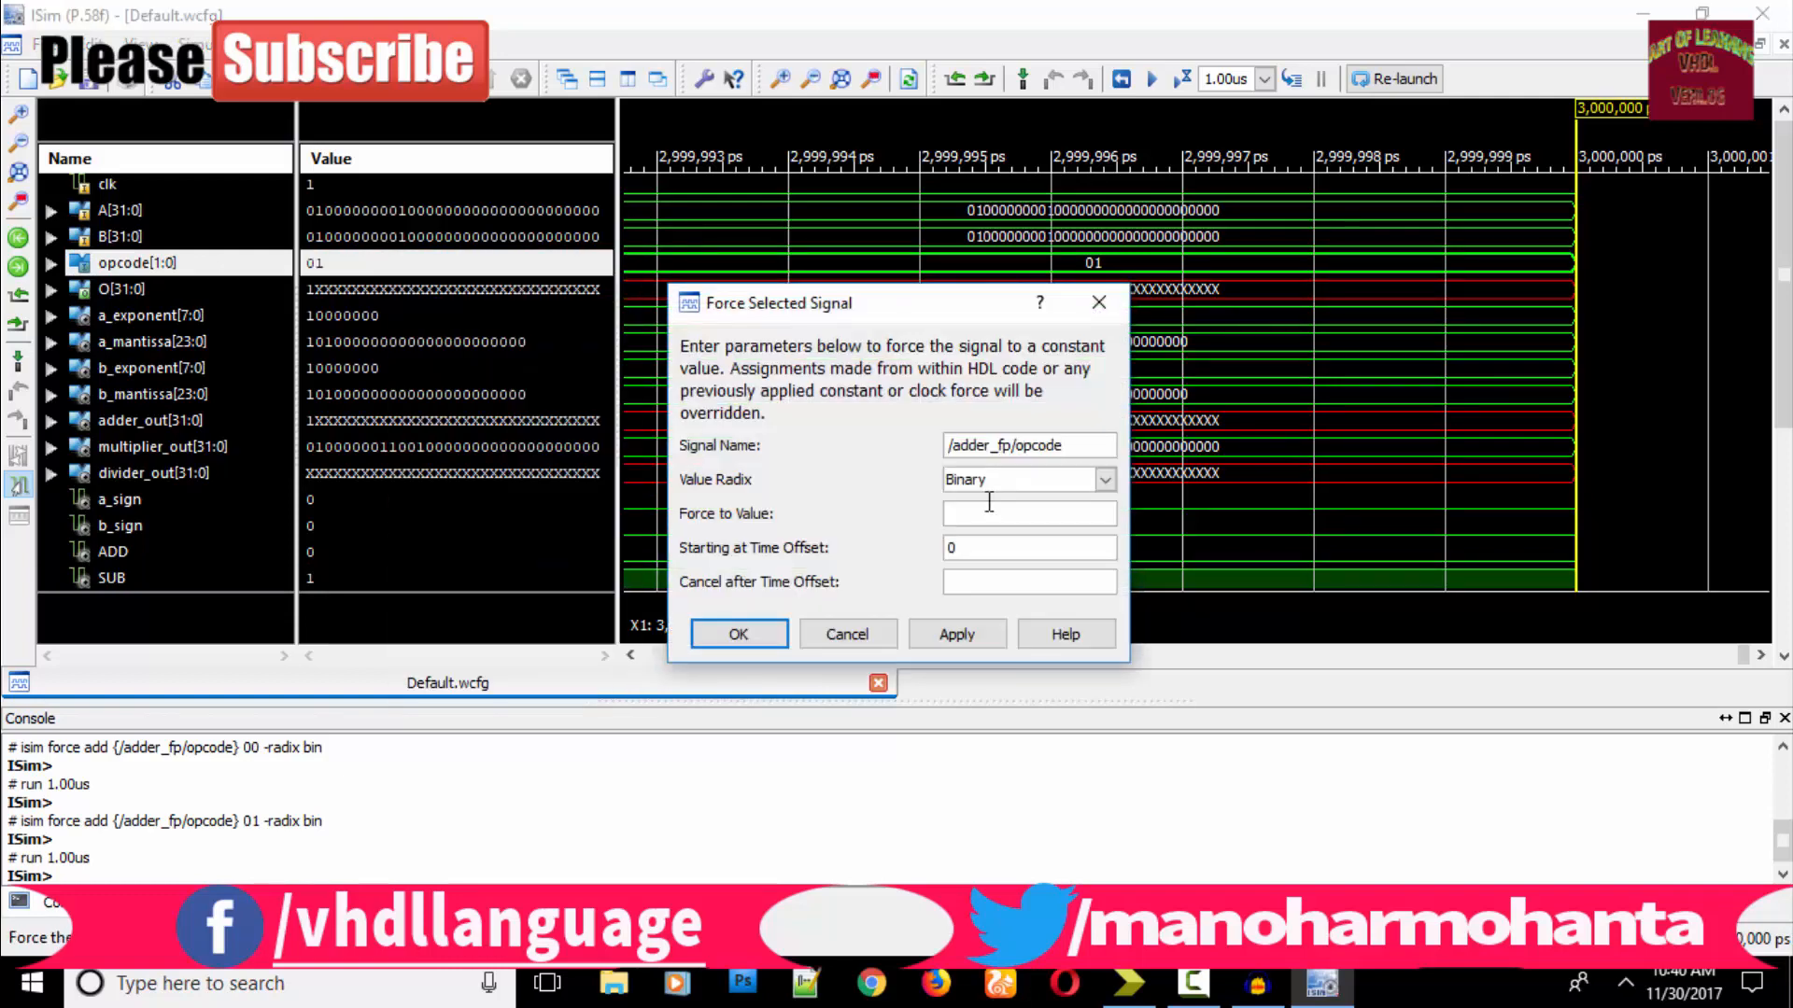
# - Run the divide case with opcode 10, inspect O, and select opcode again for the multiply case 11
pyautogui.click(1184, 88)
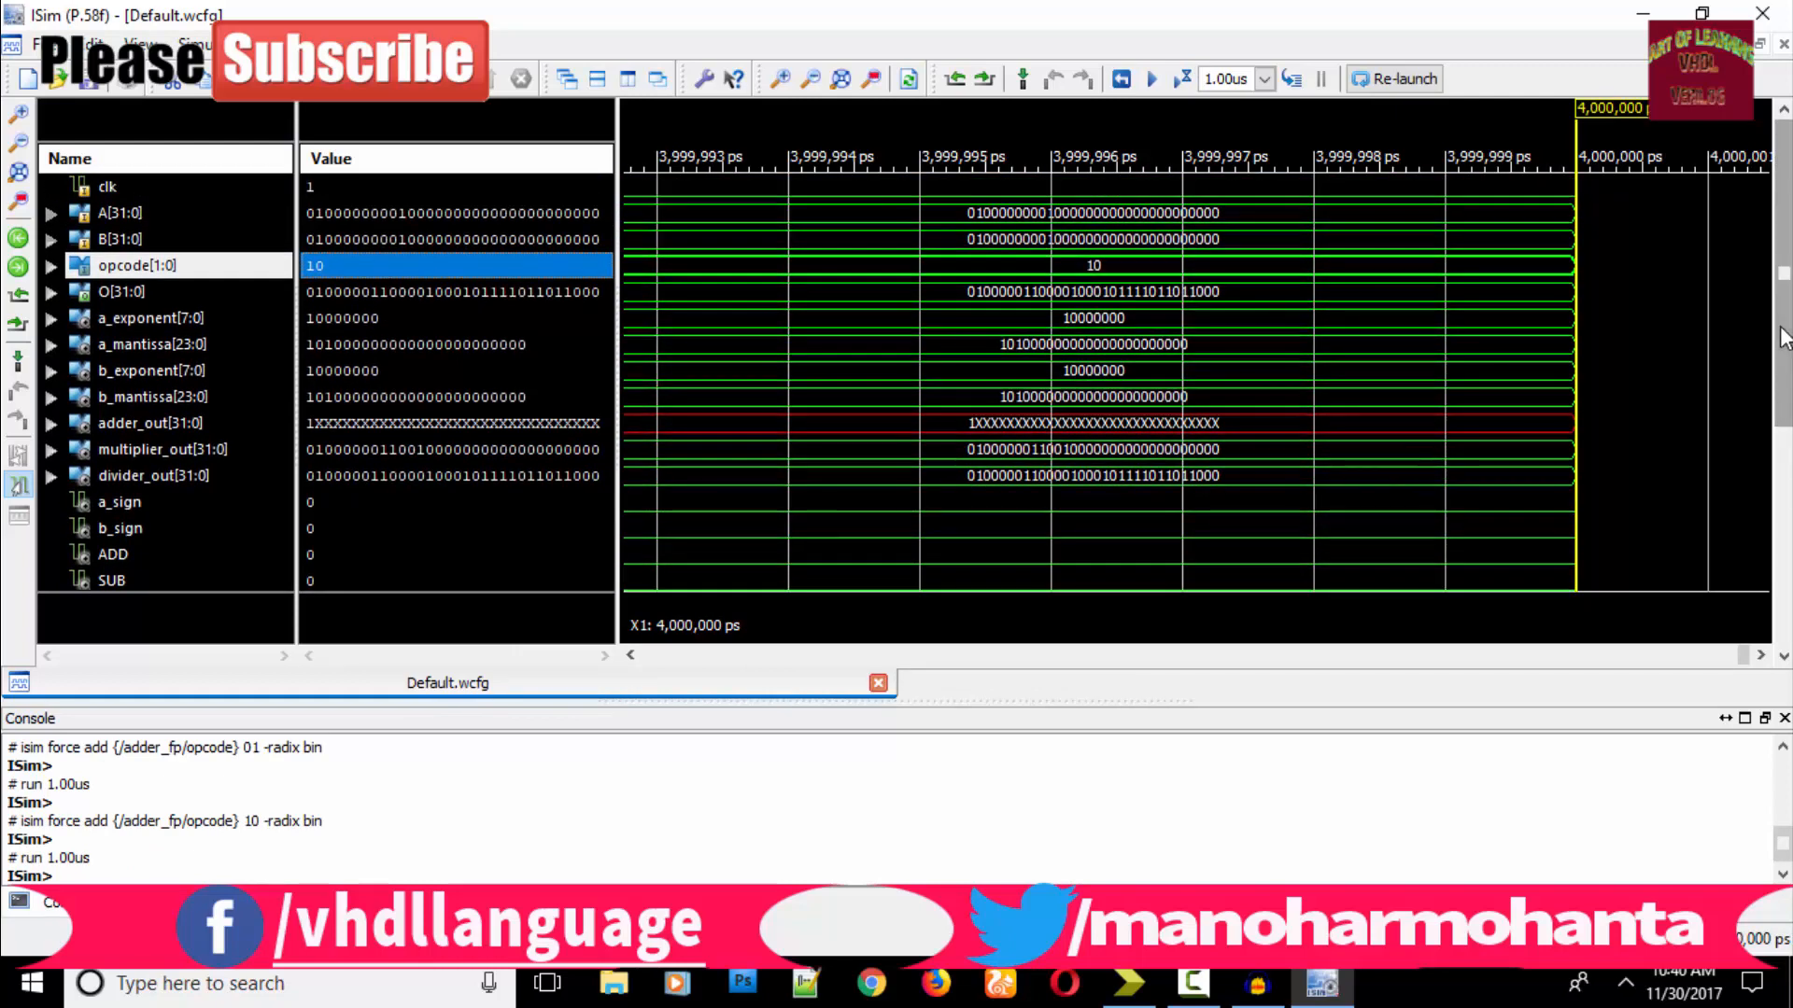
pyautogui.moveTo(862, 276)
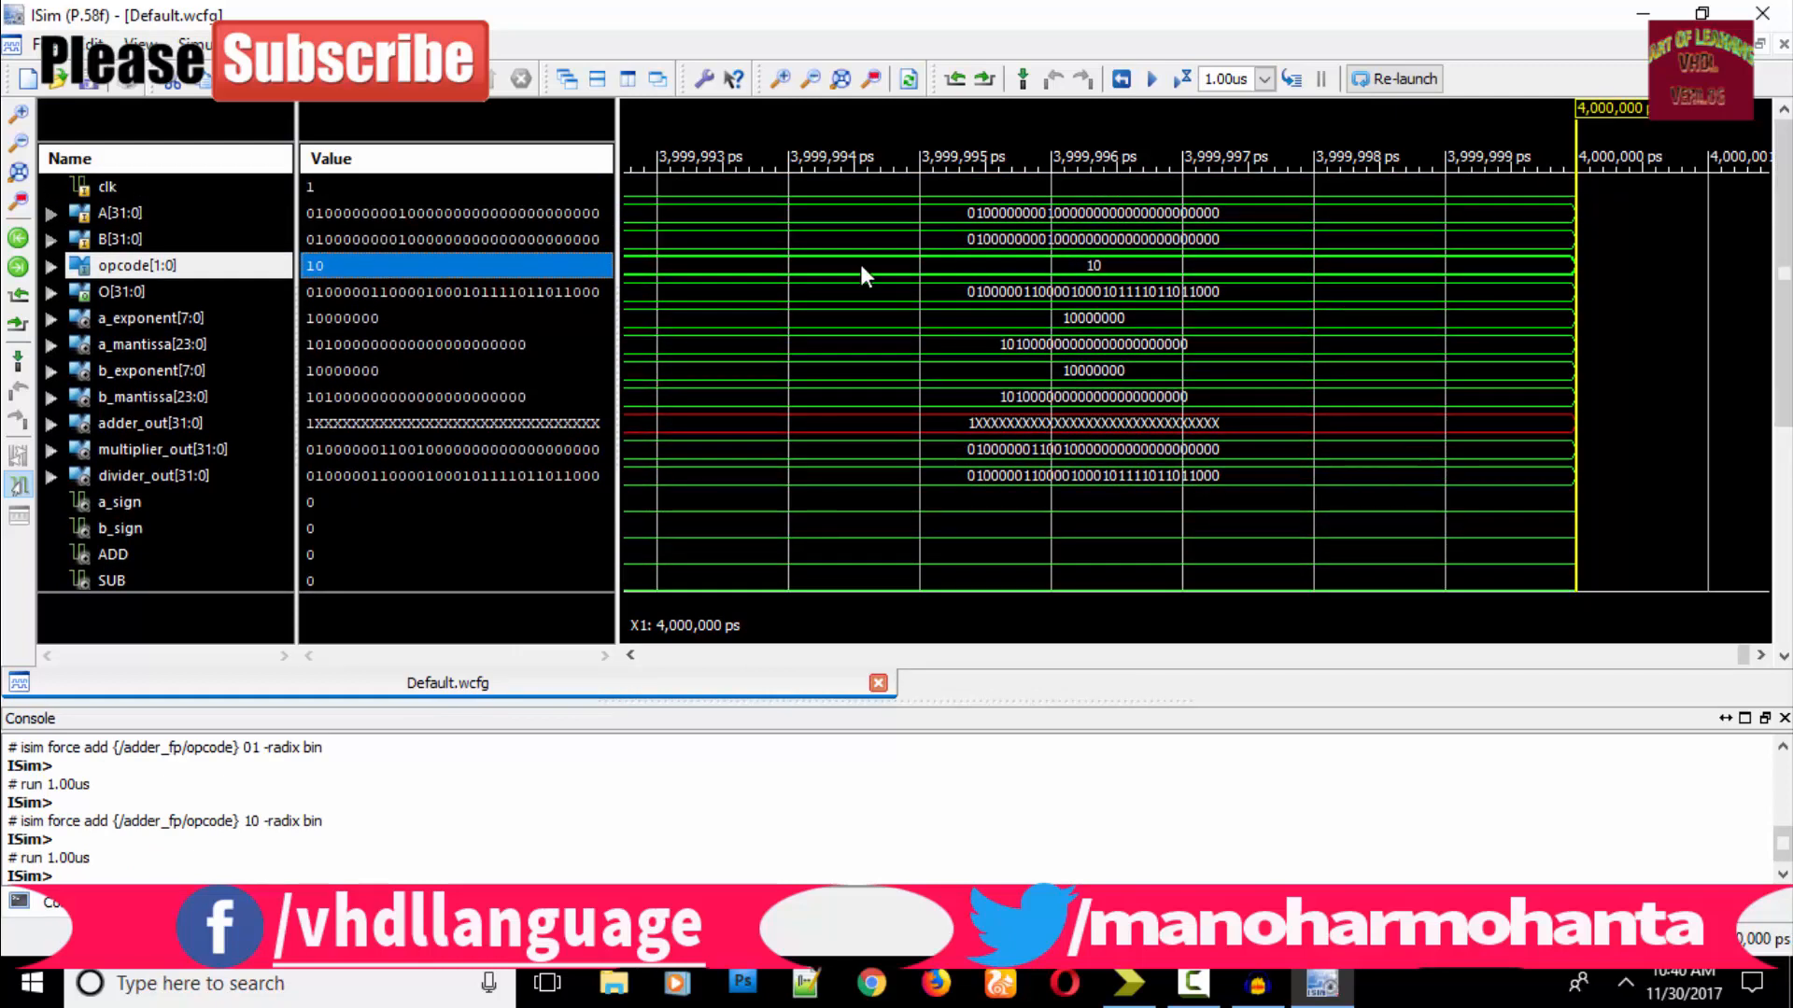
pyautogui.click(120, 291)
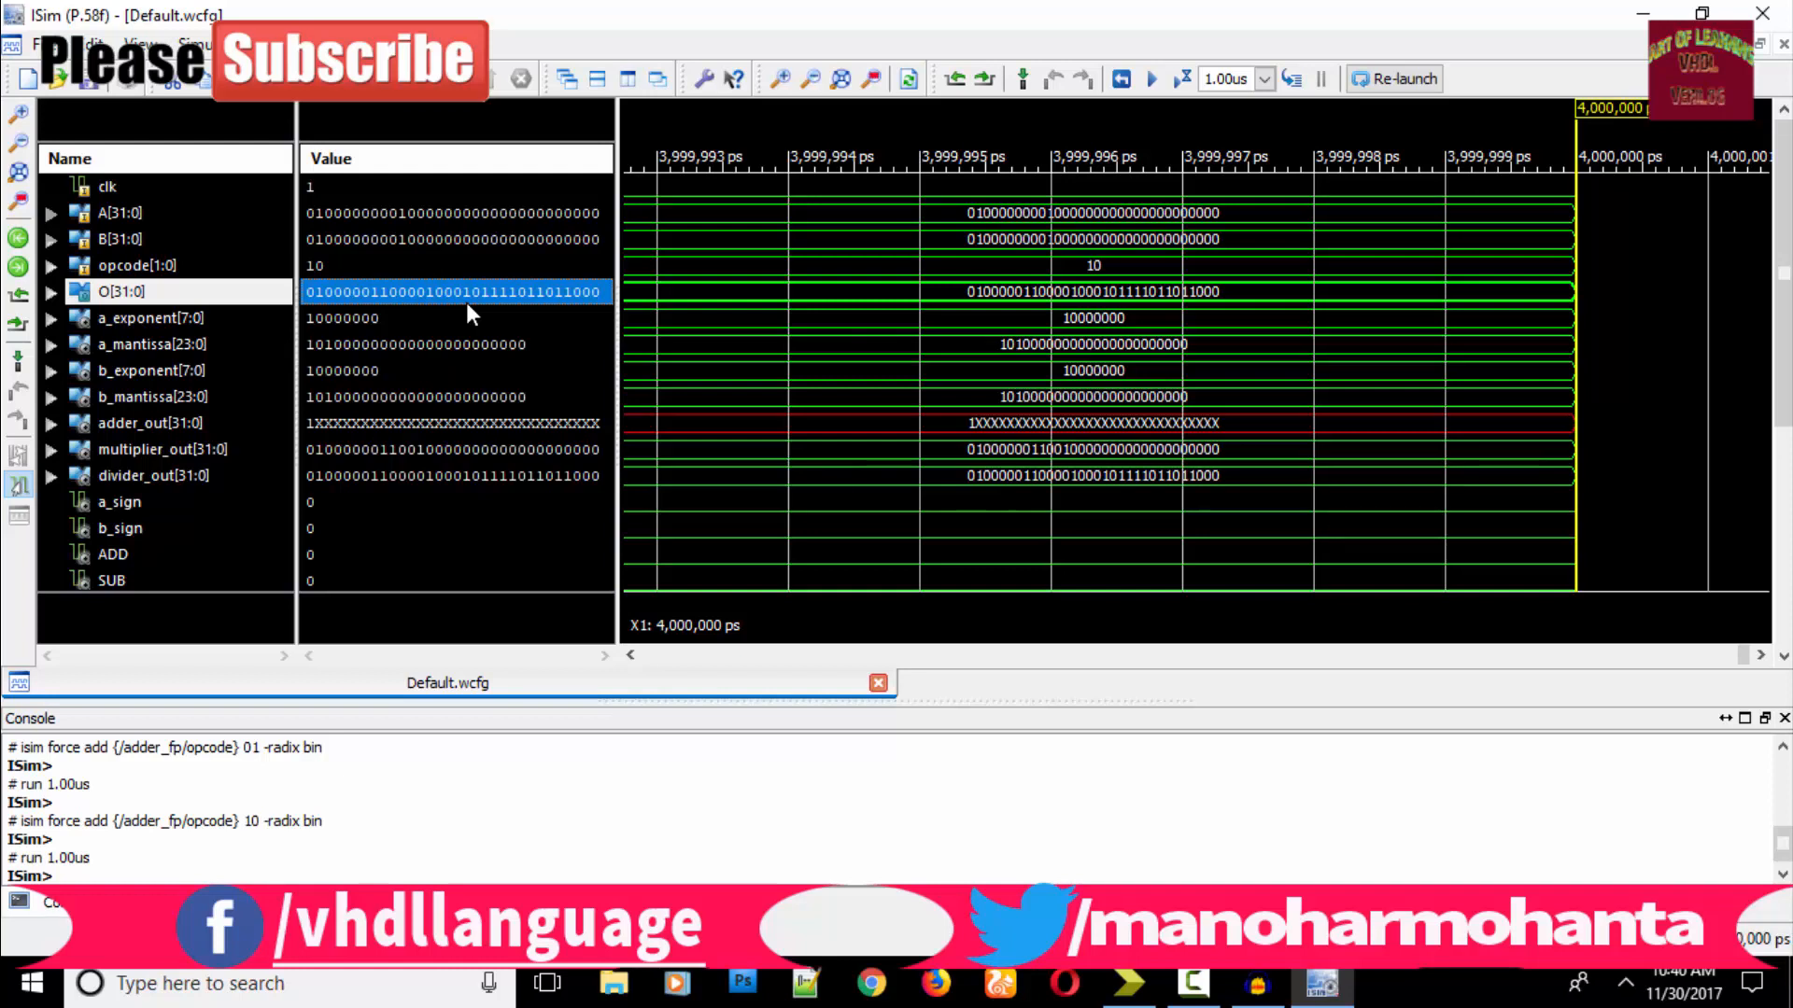
pyautogui.click(136, 263)
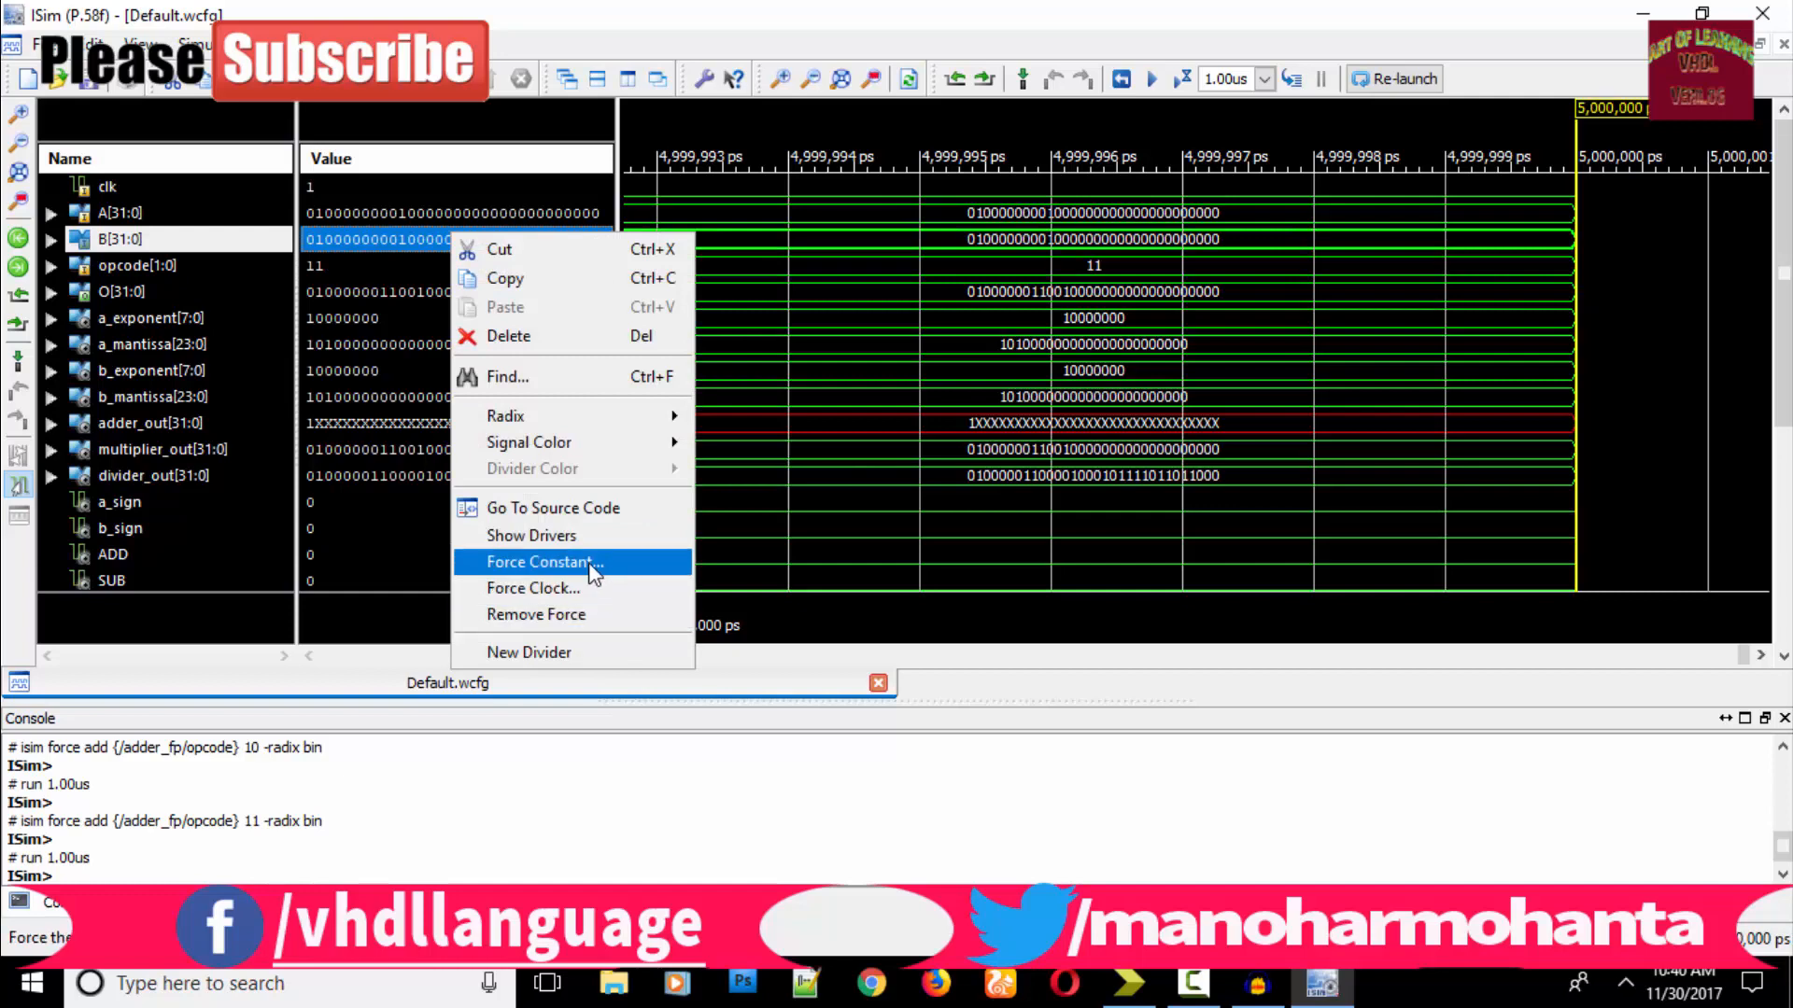
# - Force B to its new binary constant, rerun, then begin re-forcing opcode to 01 for subtraction
pyautogui.click(538, 562)
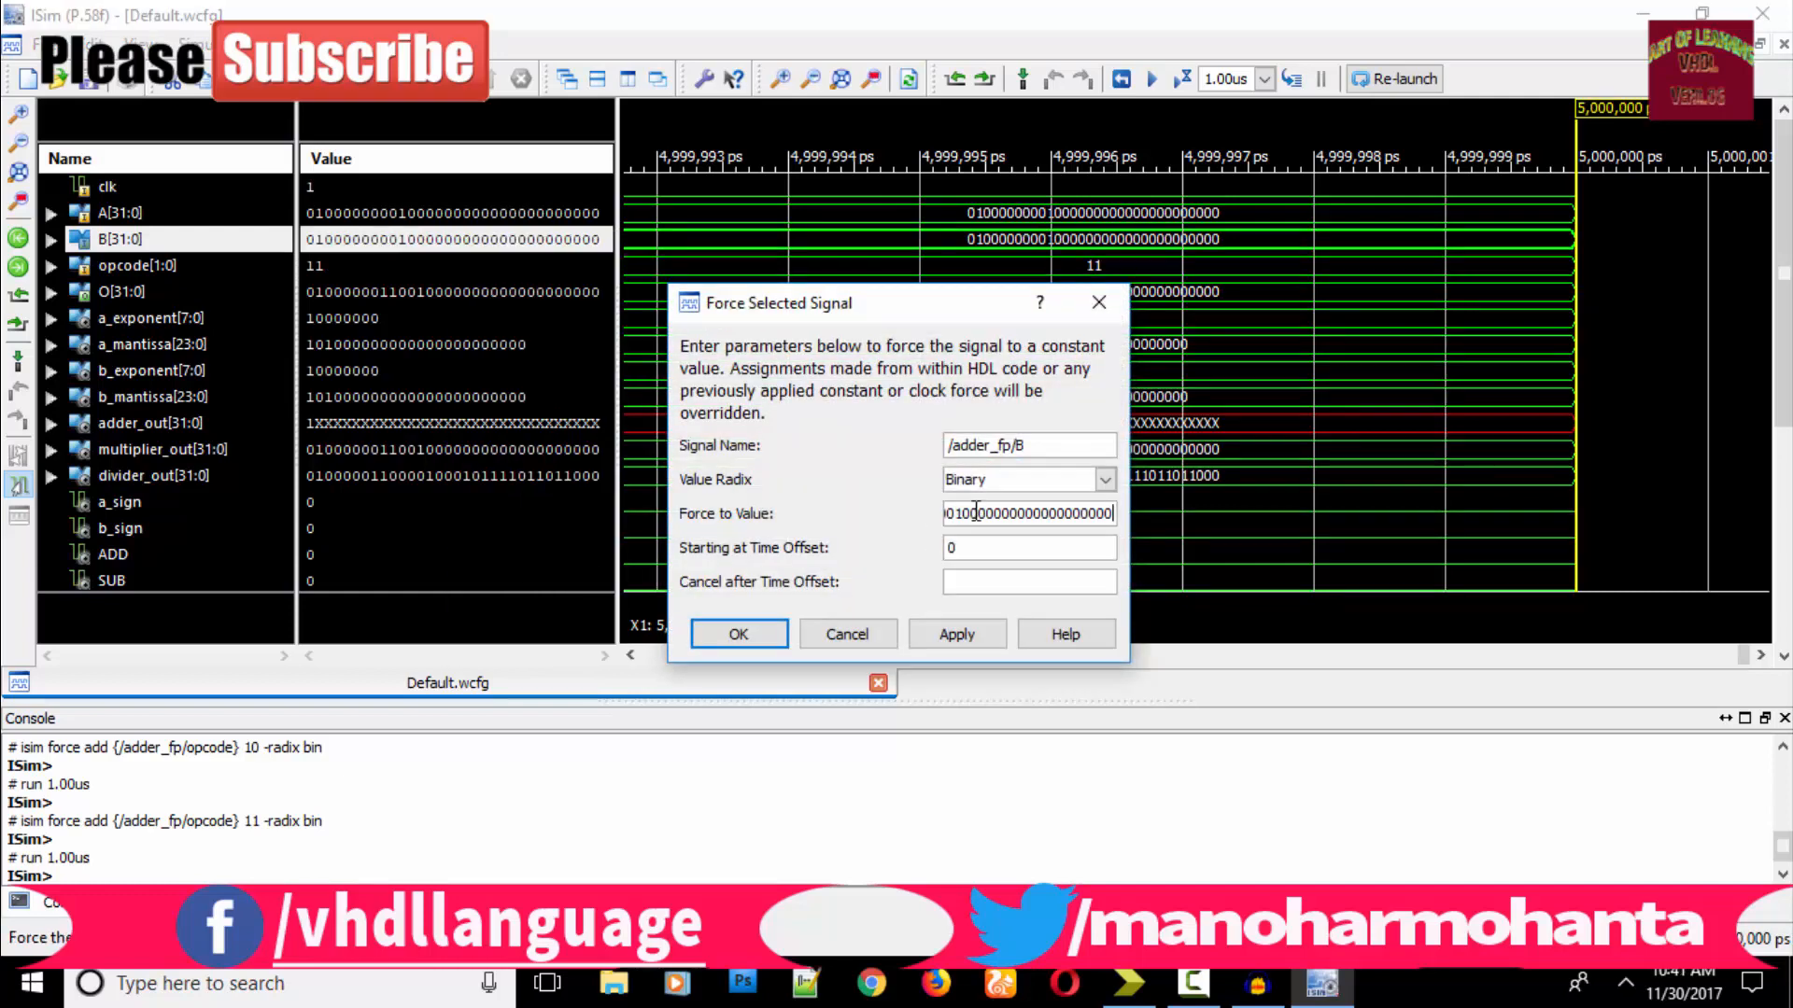
pyautogui.click(738, 633)
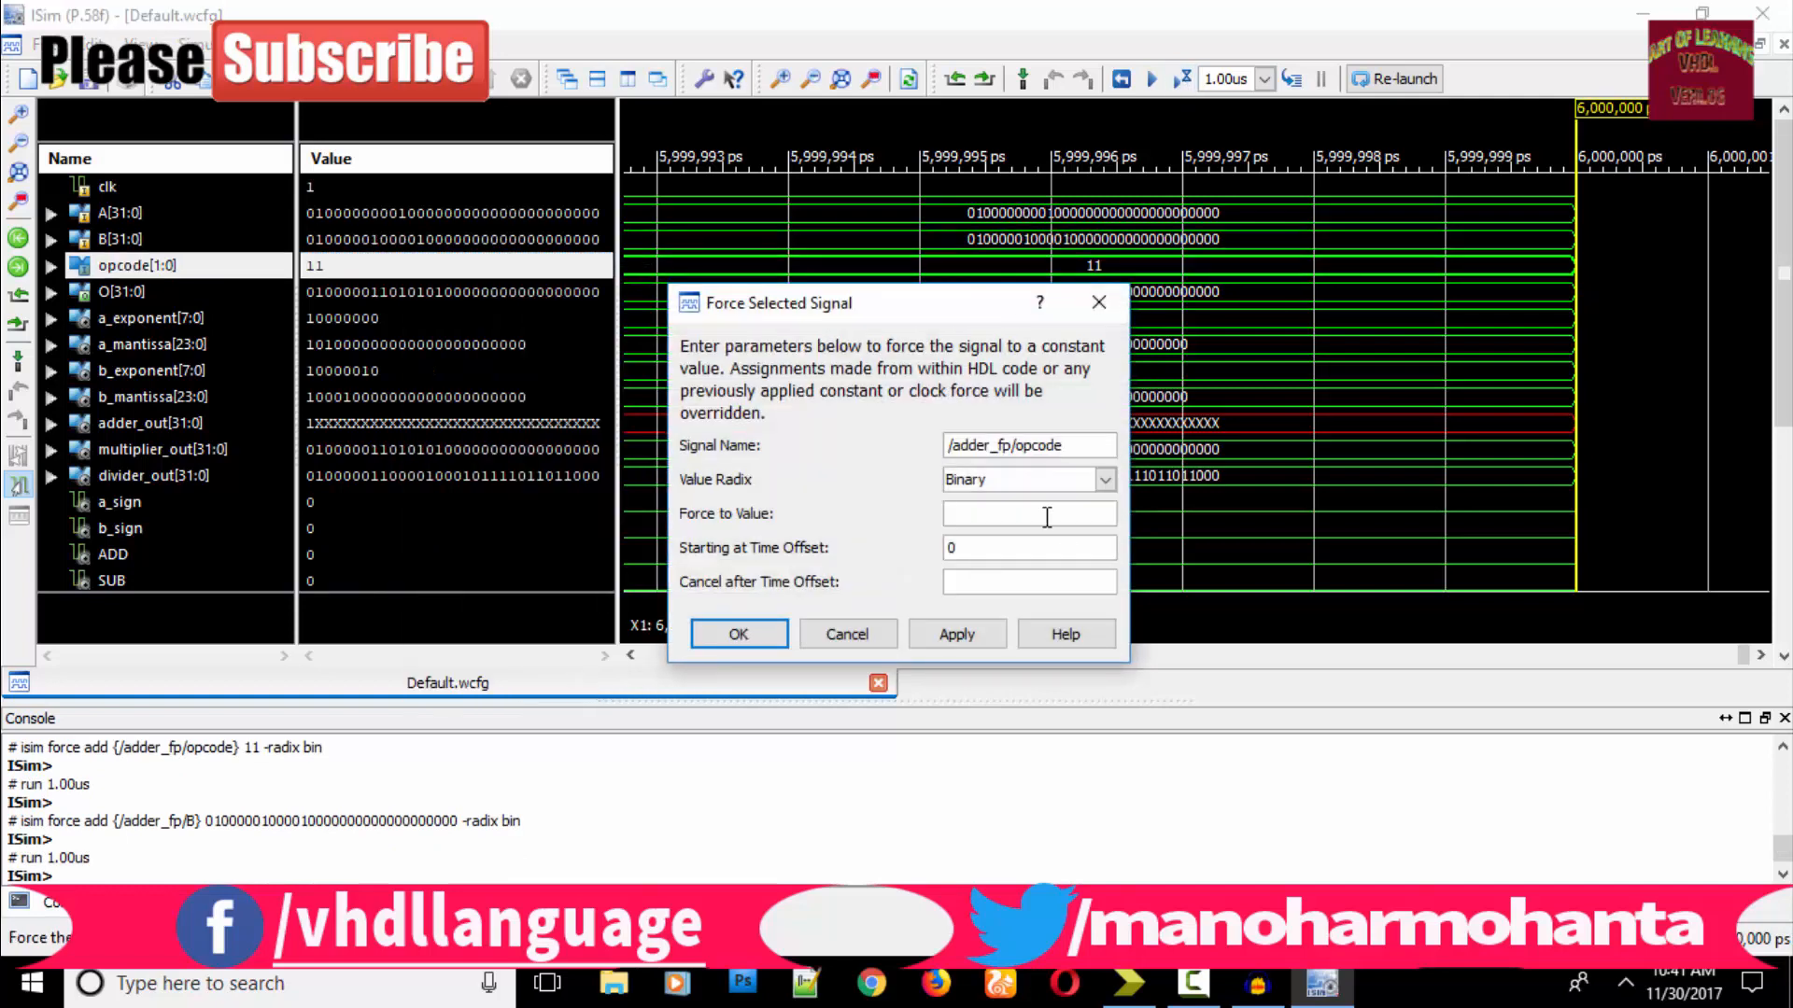
pyautogui.click(738, 633)
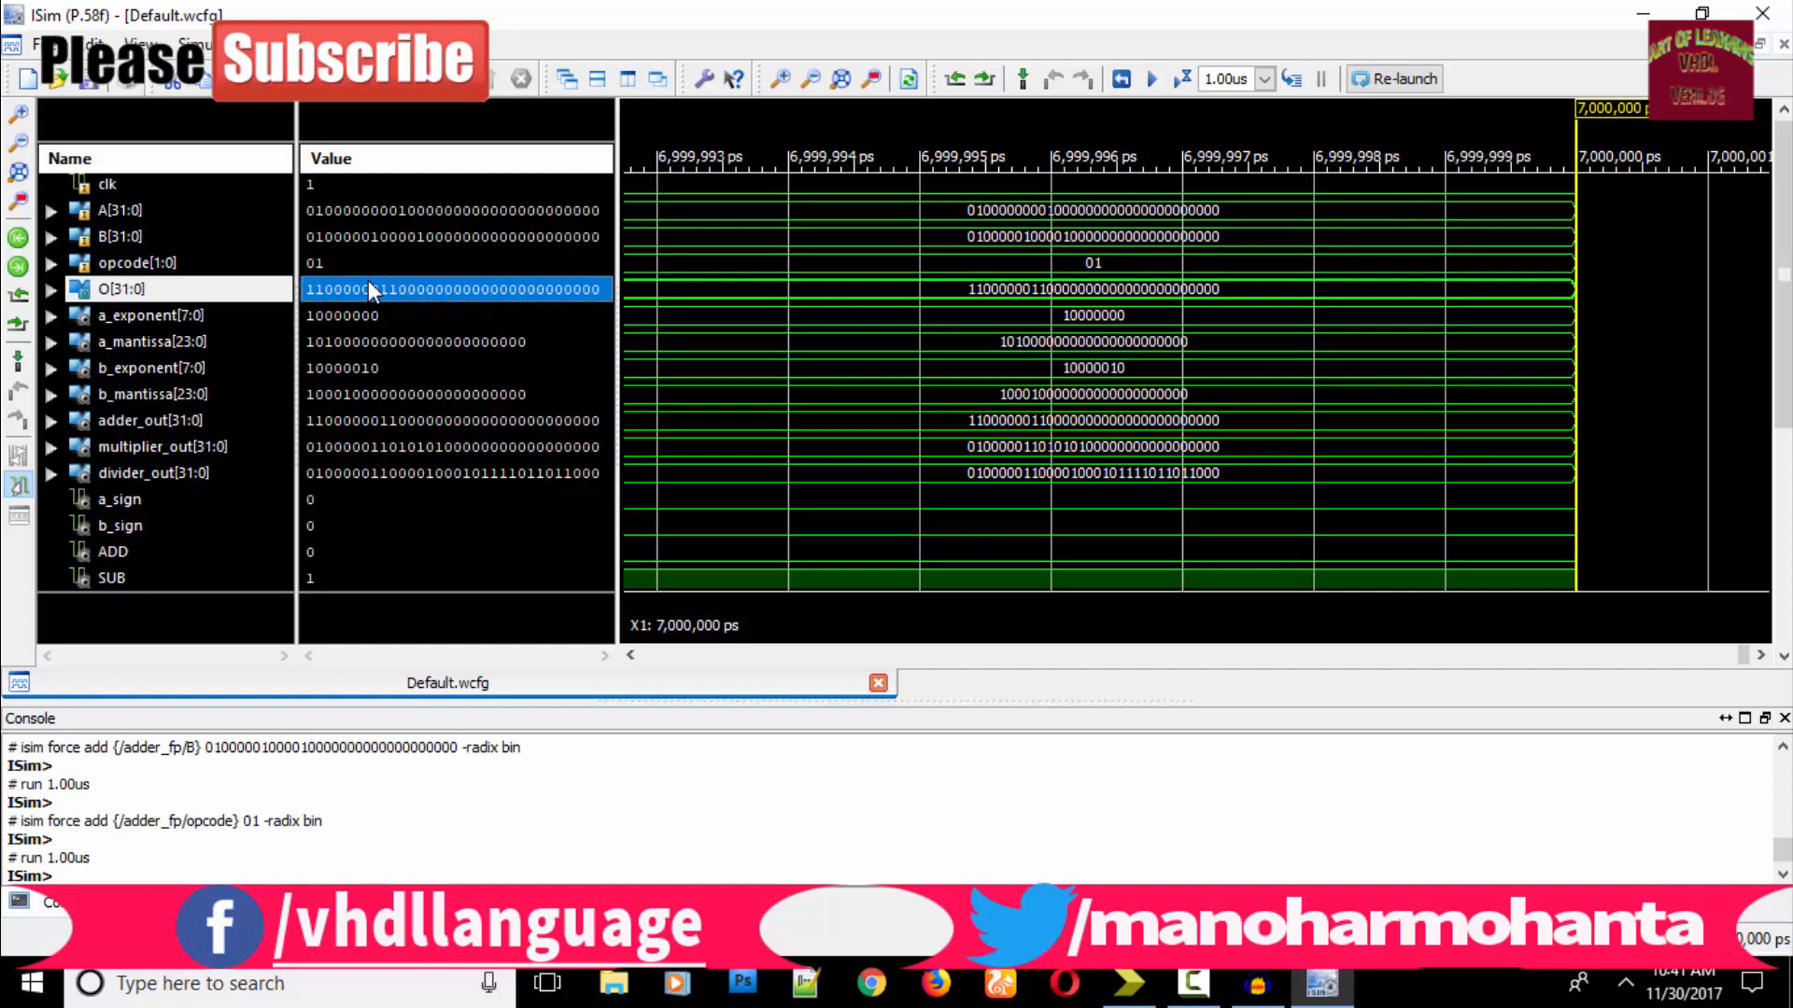
pyautogui.click(119, 211)
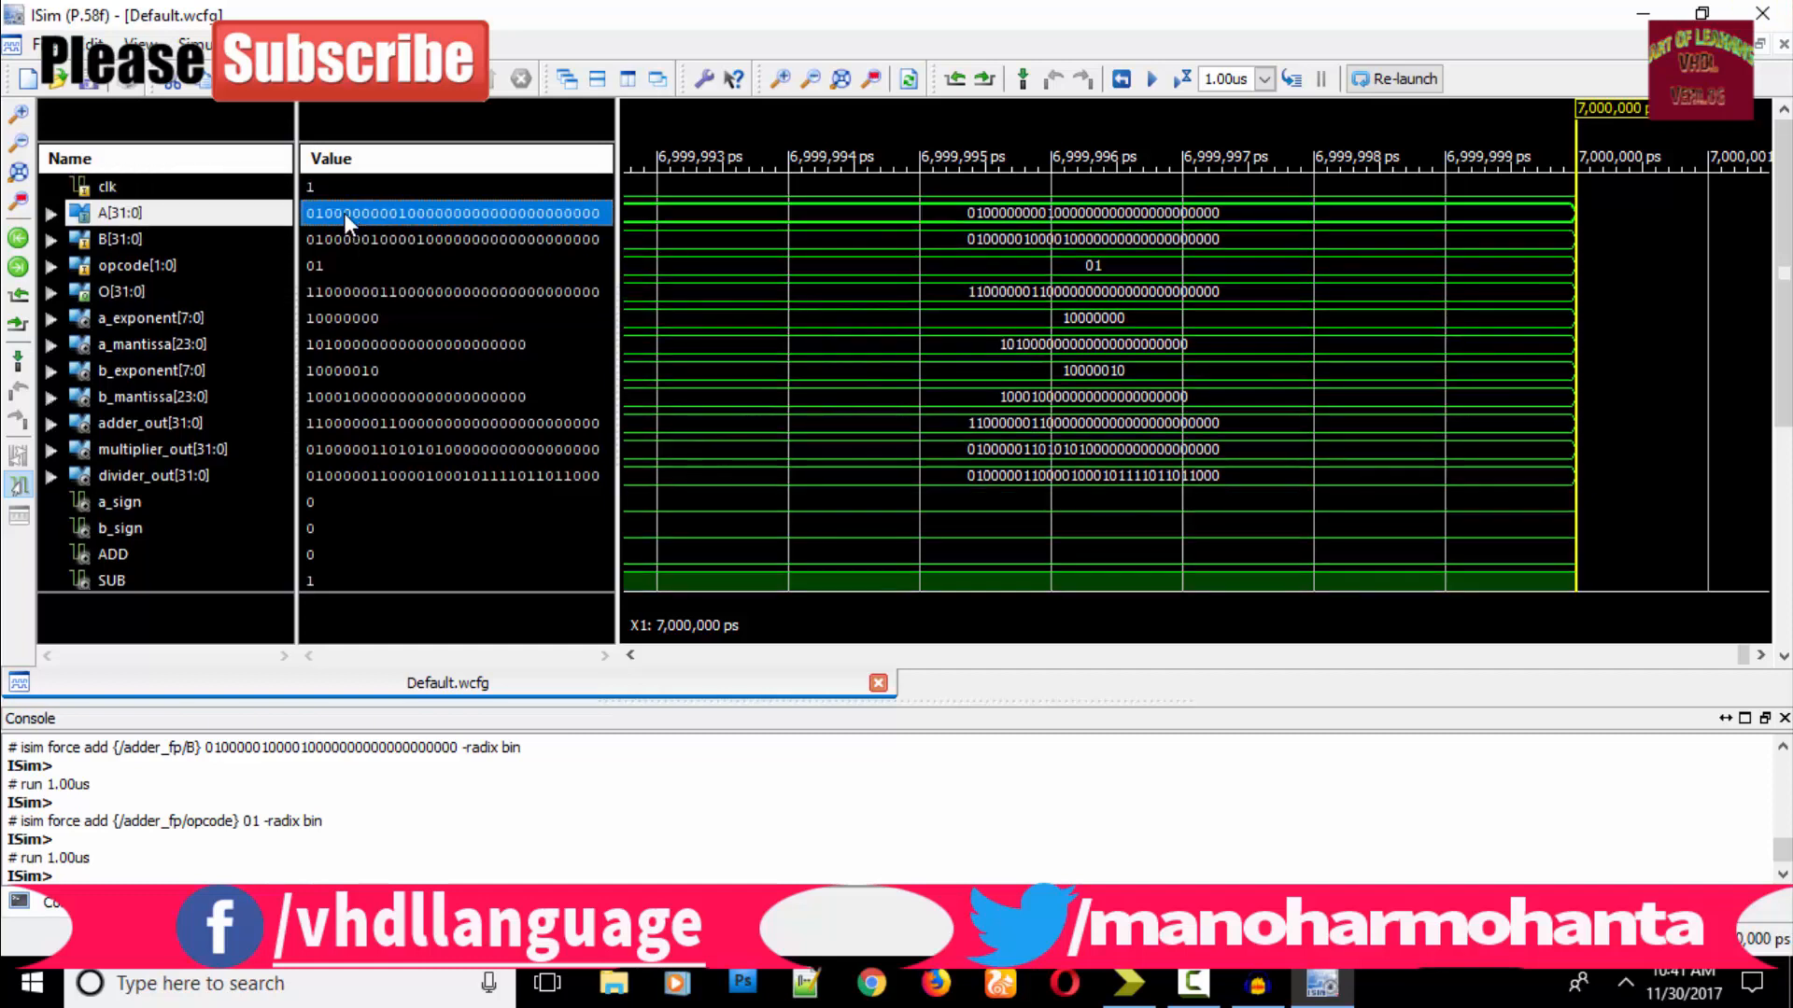
pyautogui.click(151, 317)
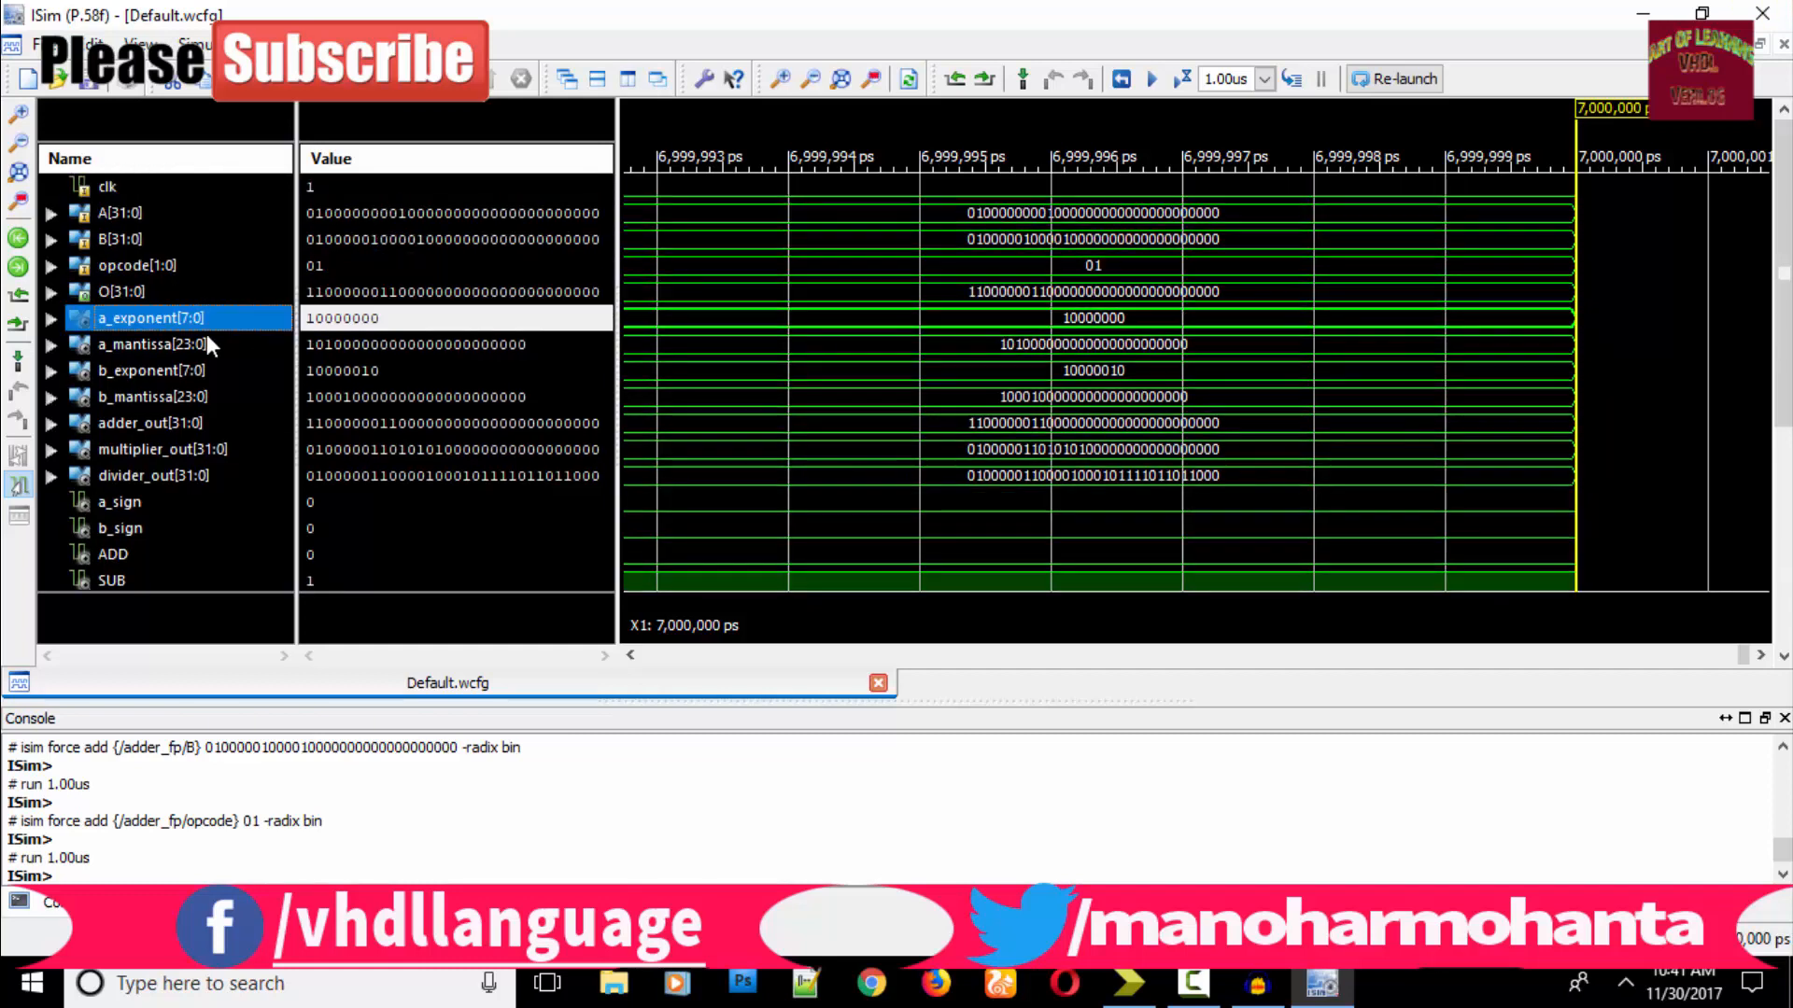
pyautogui.click(151, 344)
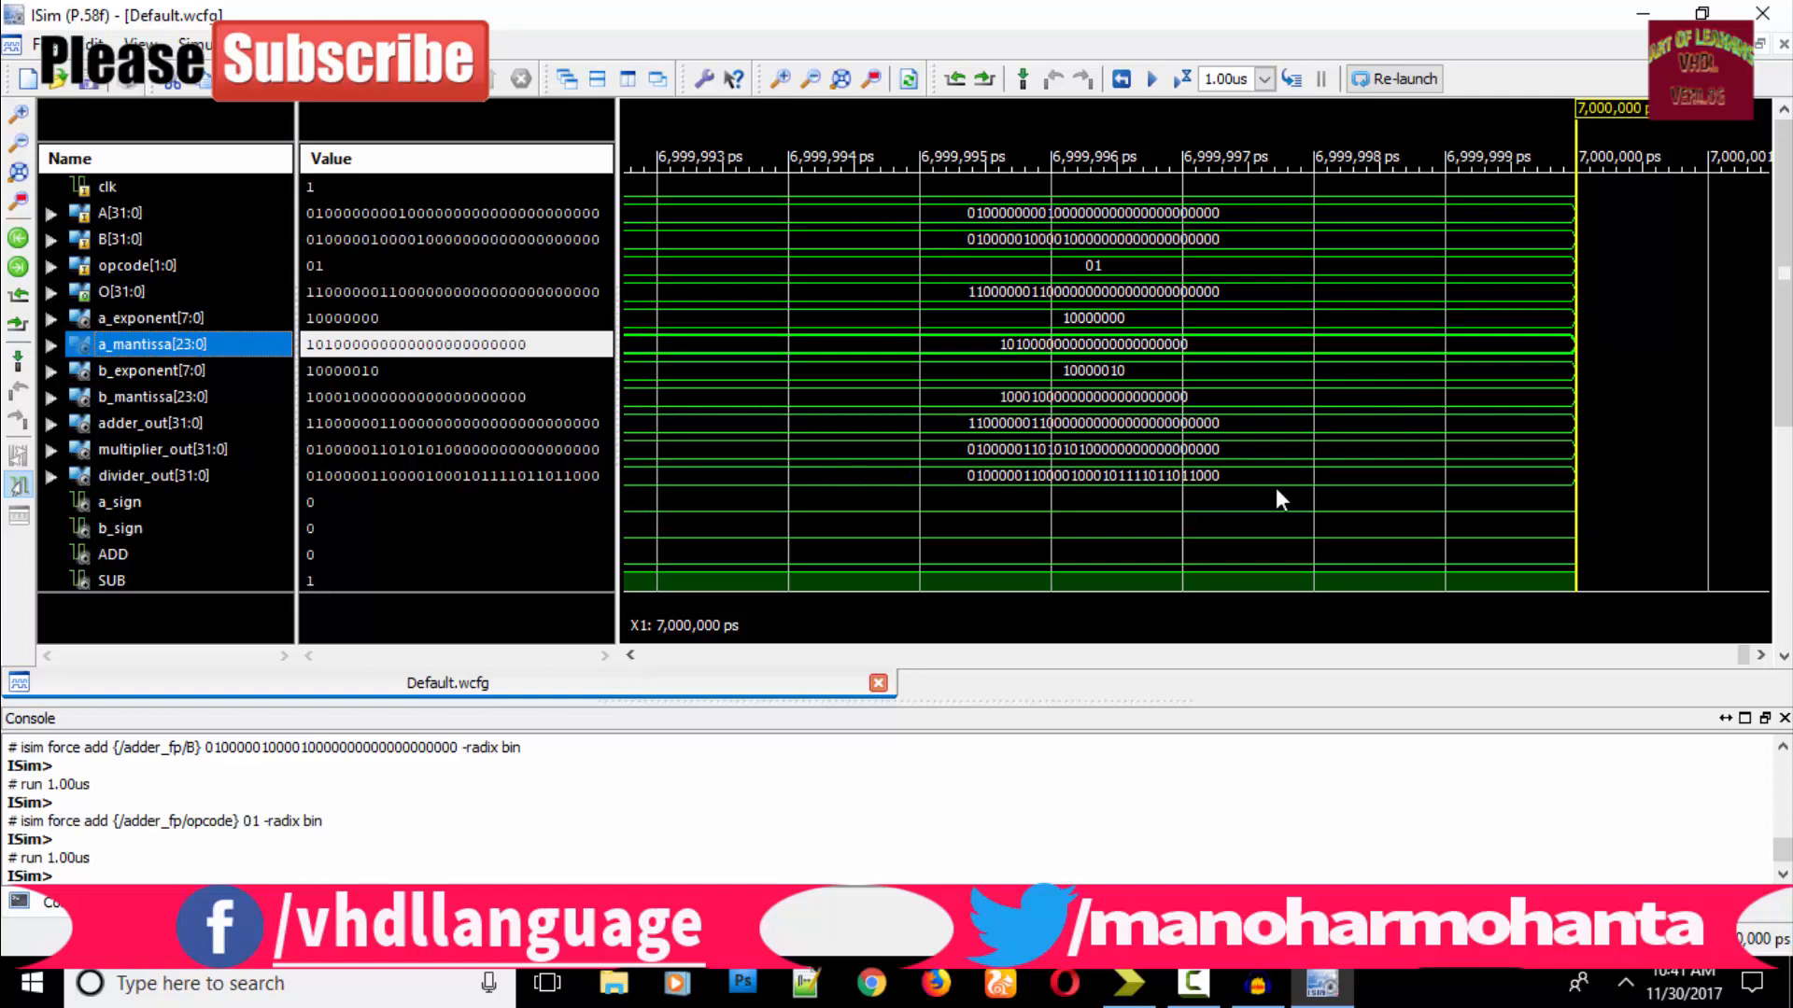
pyautogui.scroll(-3)
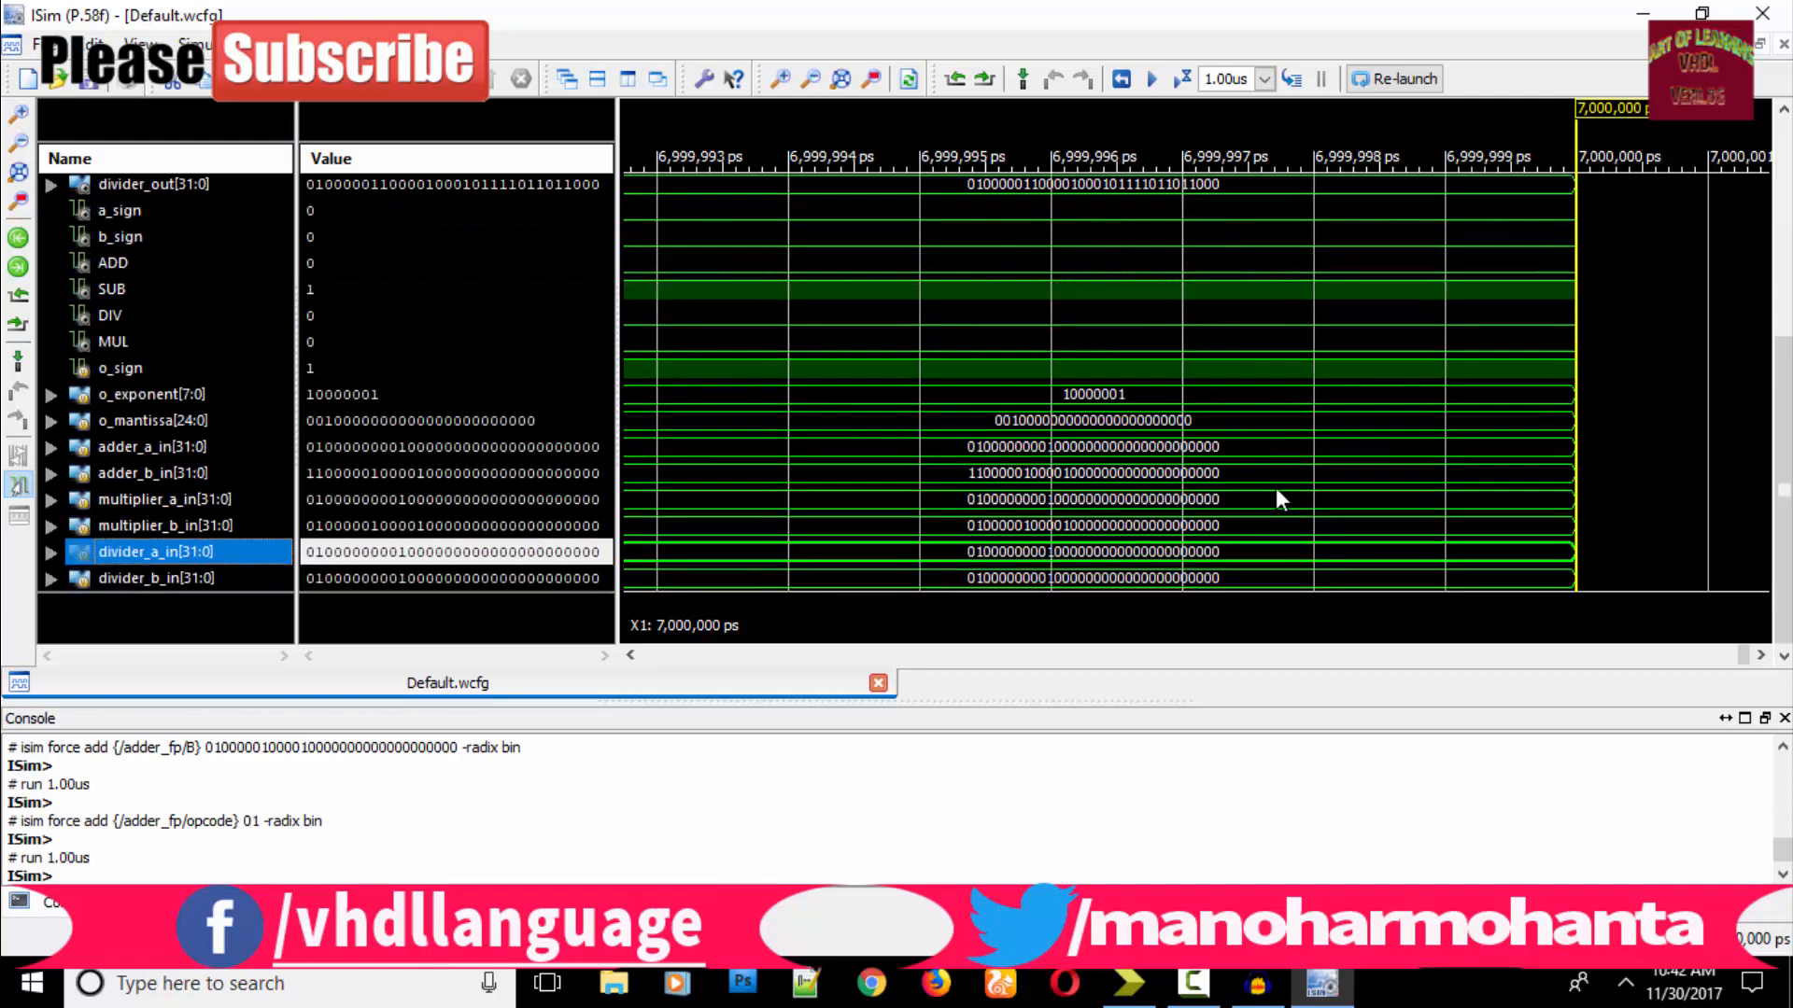